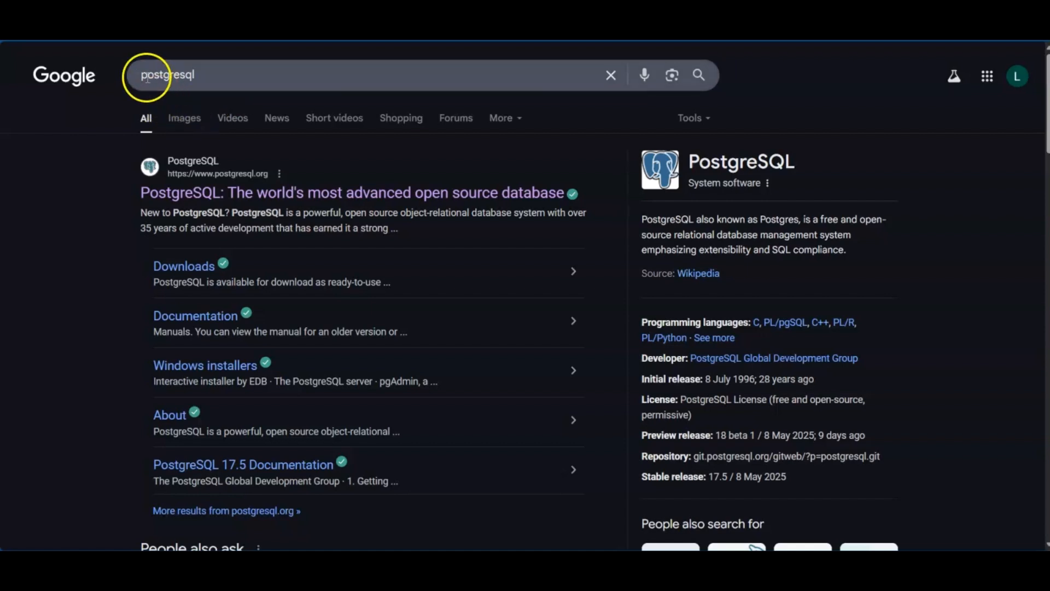
mouse_move(195, 315)
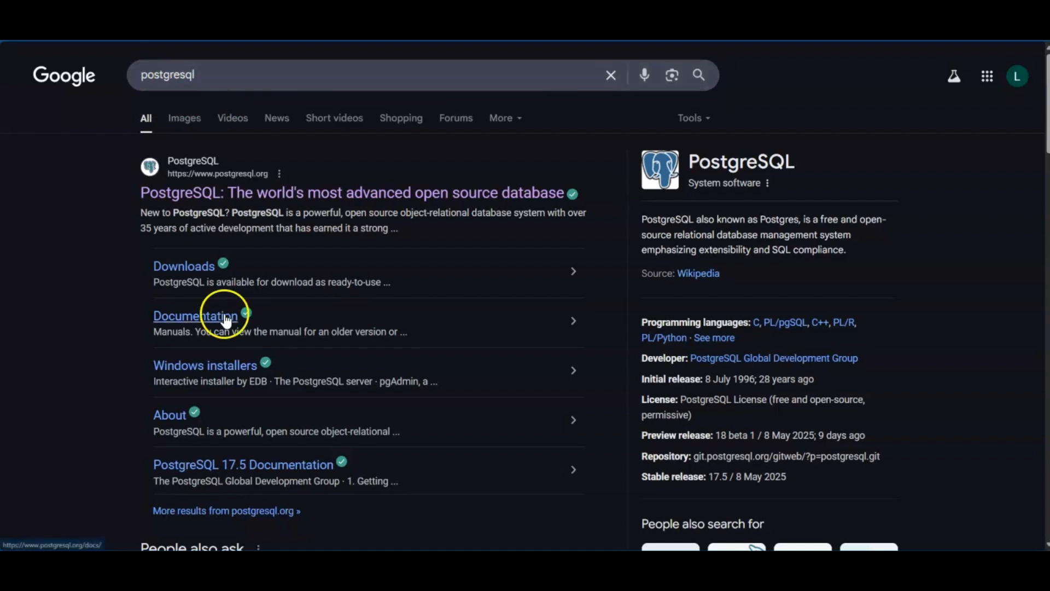
mouse_move(308, 200)
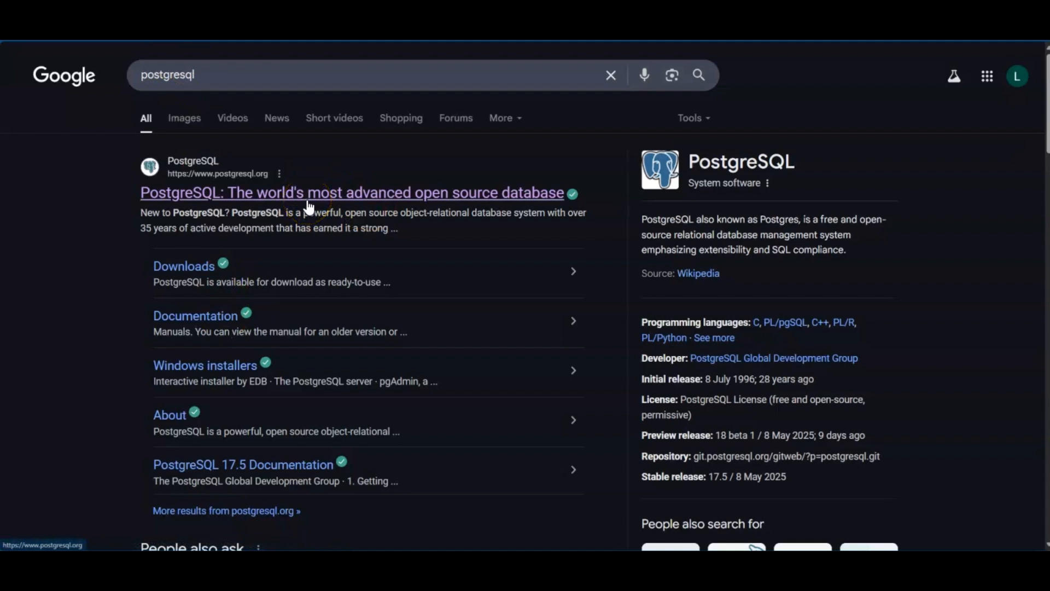
Reach the Windows installers page via the PostgreSQL.org result and its Download section
left_click(351, 193)
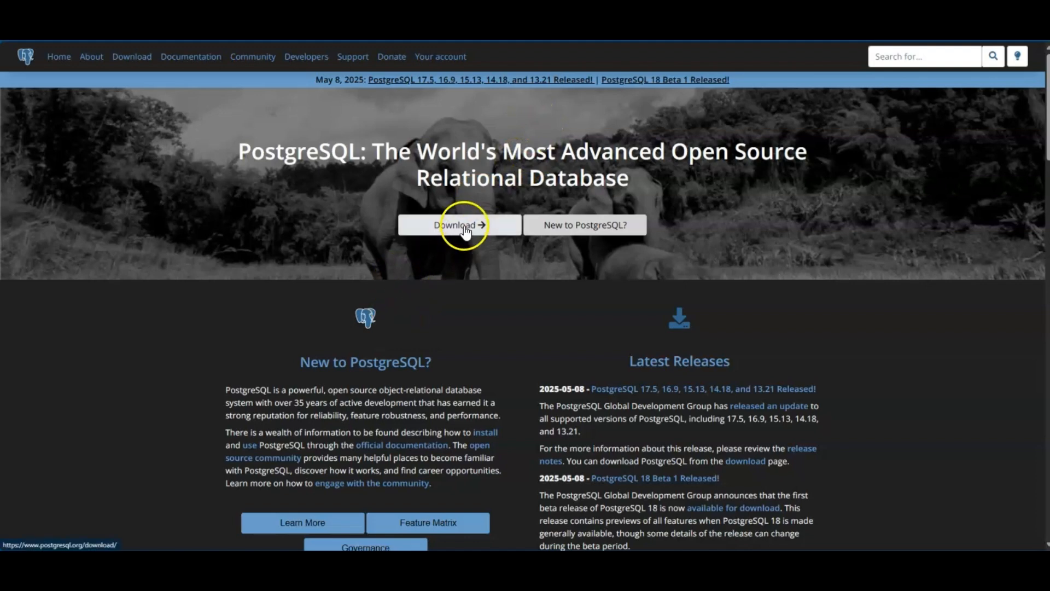
left_click(458, 225)
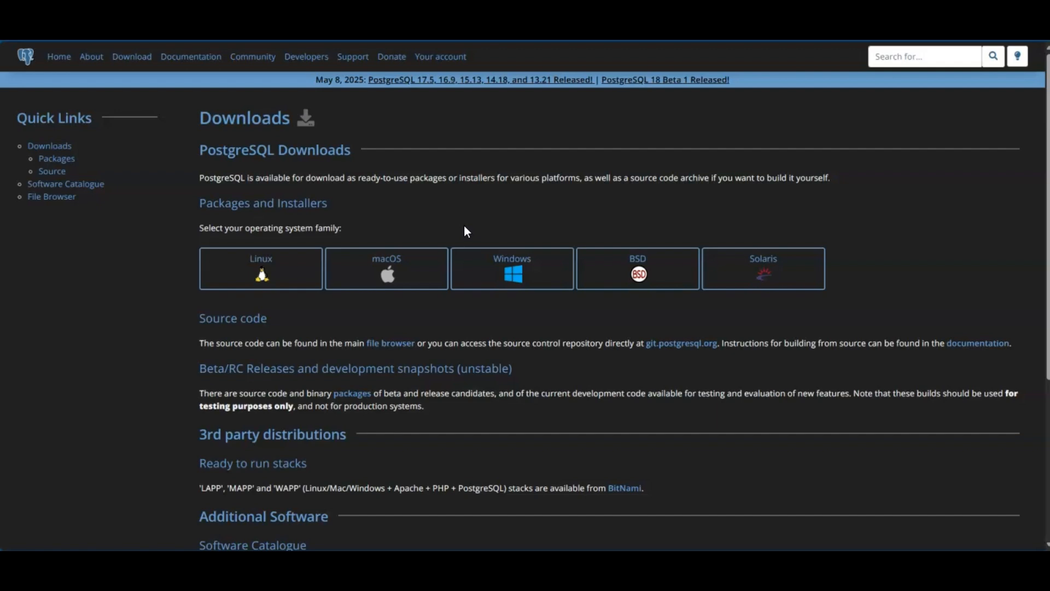
mouse_move(512, 274)
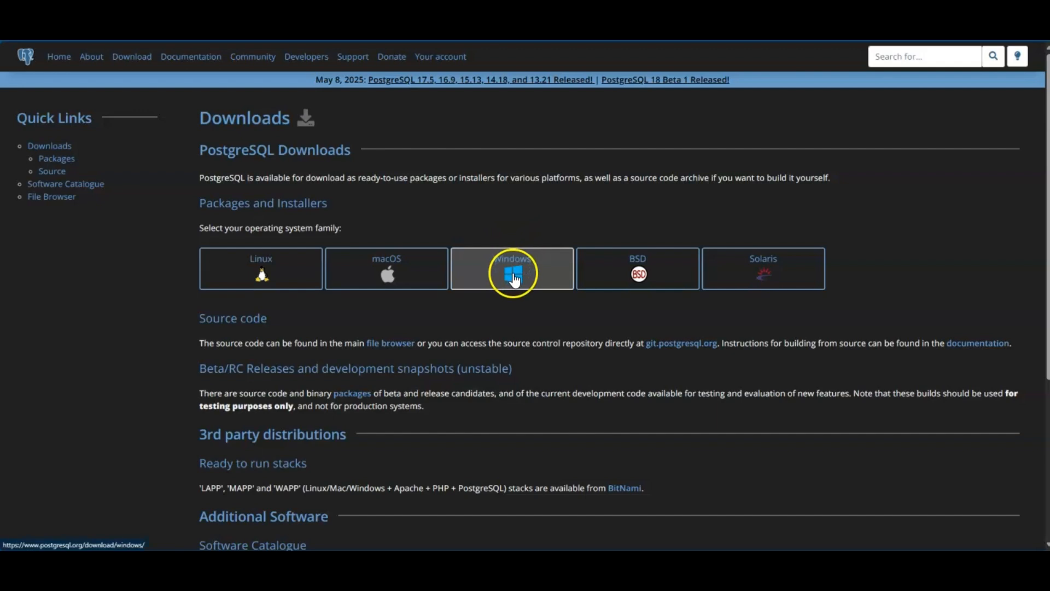
left_click(512, 268)
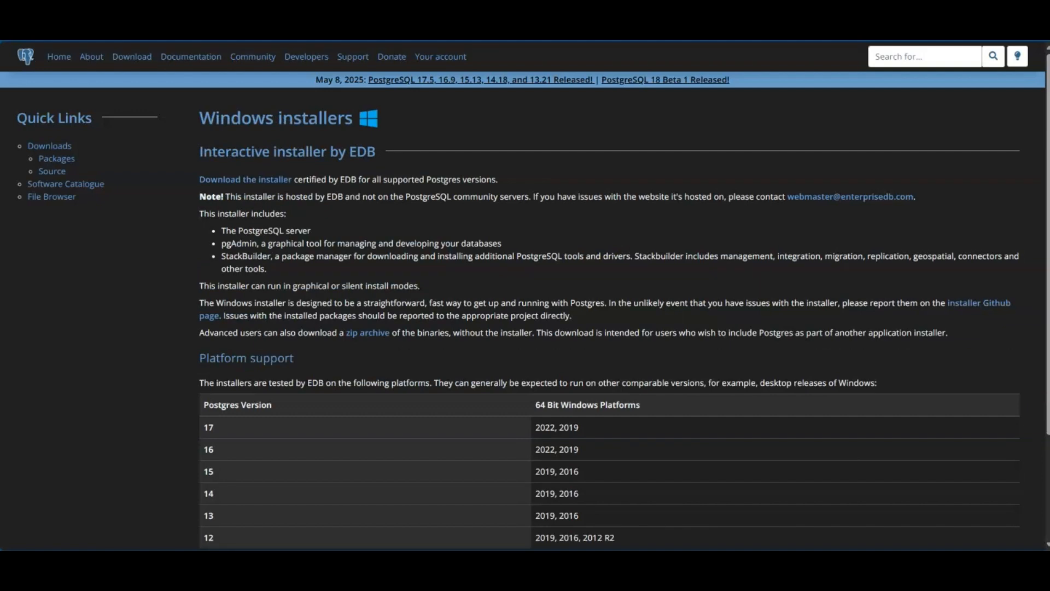
mouse_move(419, 201)
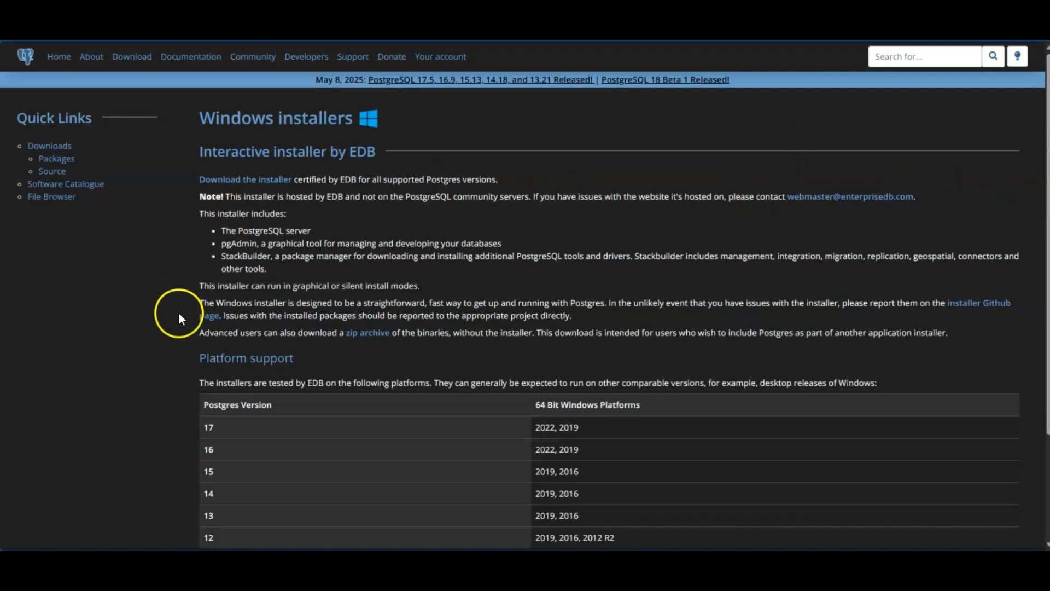
mouse_move(184, 231)
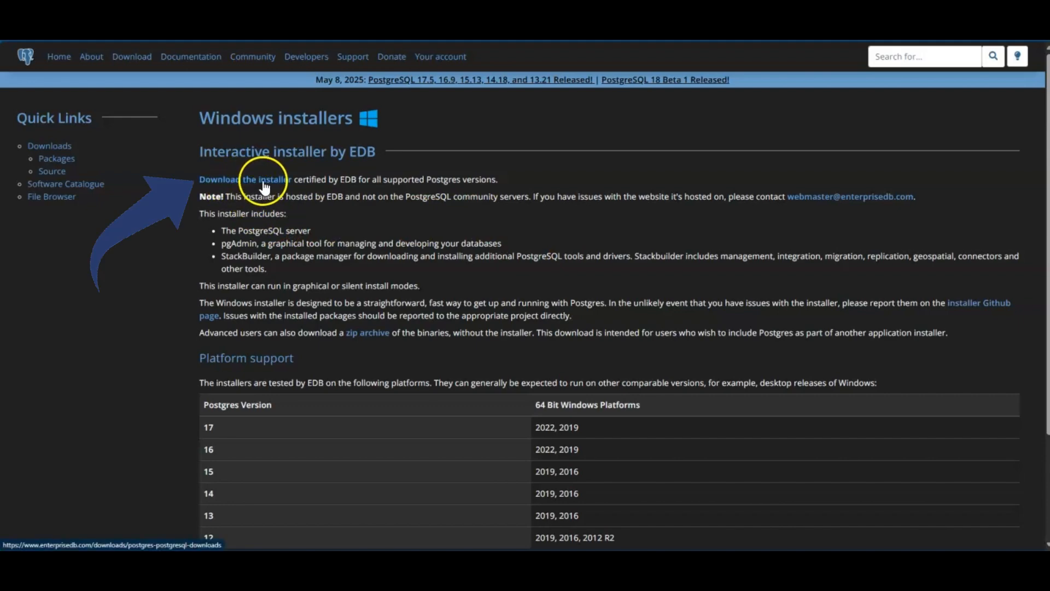
Download the PostgreSQL 17.5 Windows x86-64 installer from EDB's installer page
left_click(244, 179)
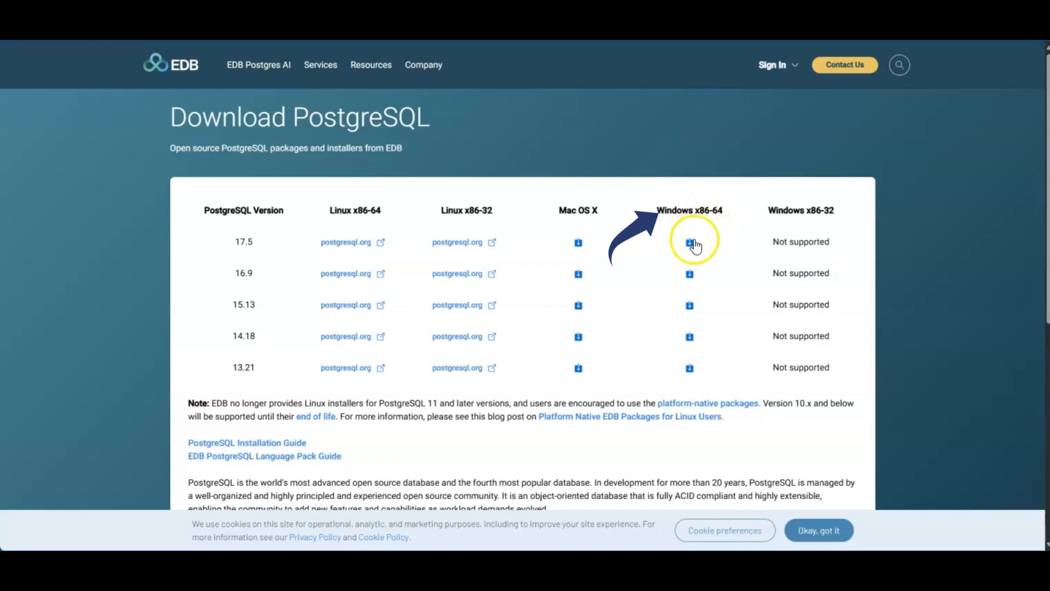
left_click(690, 242)
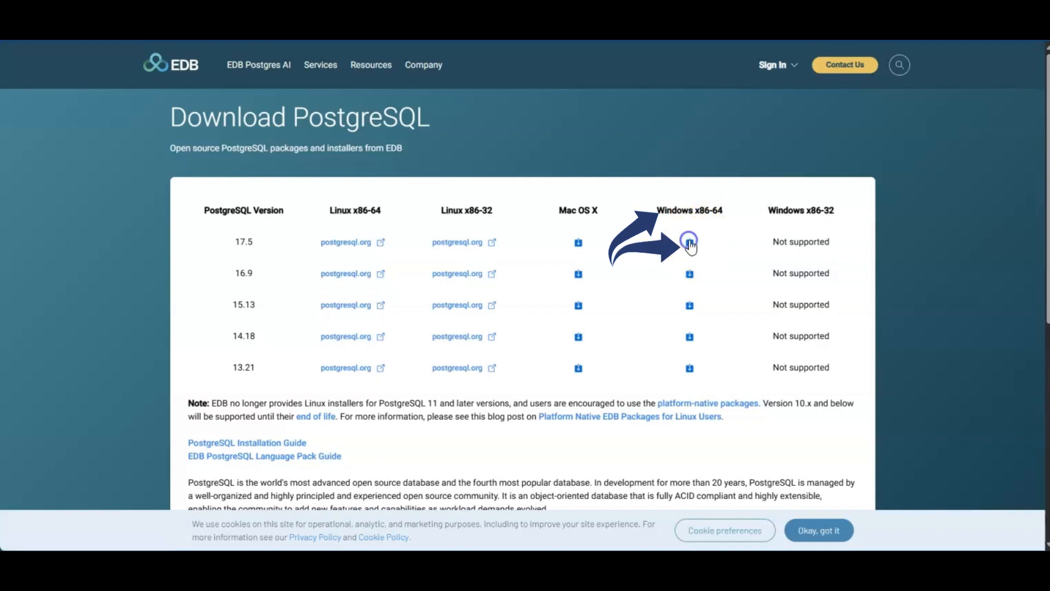
left_click(690, 242)
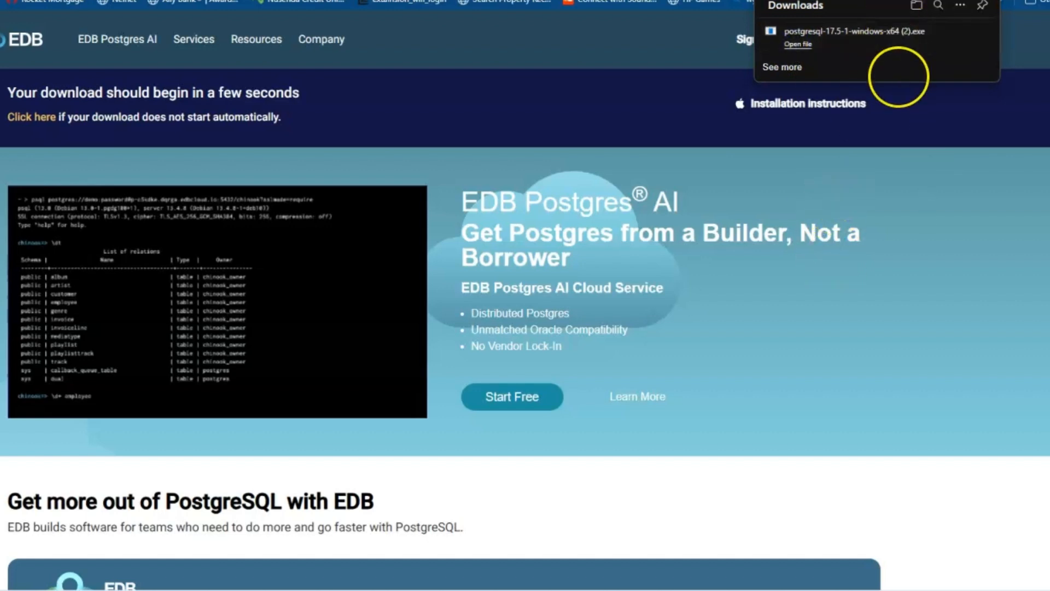
Run the installer and install PostgreSQL 17 with default directories, all four components and port 5432
left_click(797, 44)
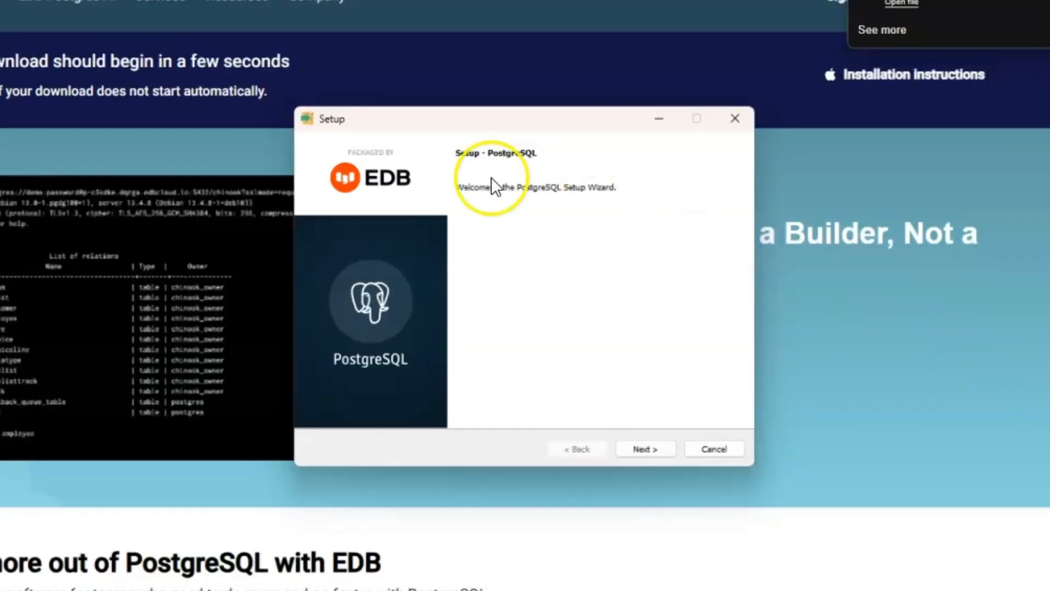
left_click(643, 448)
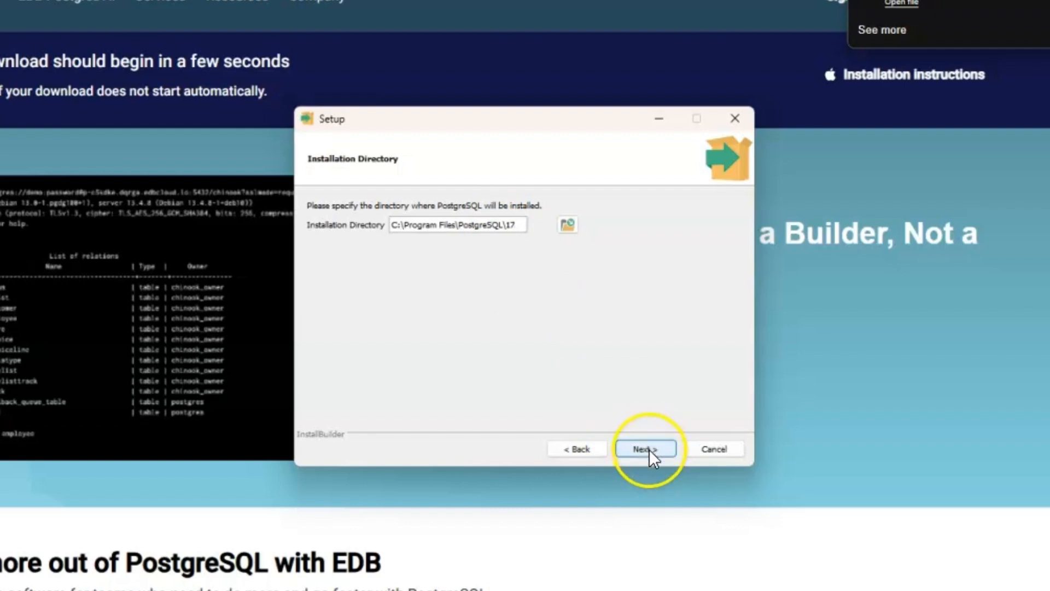
left_click(645, 448)
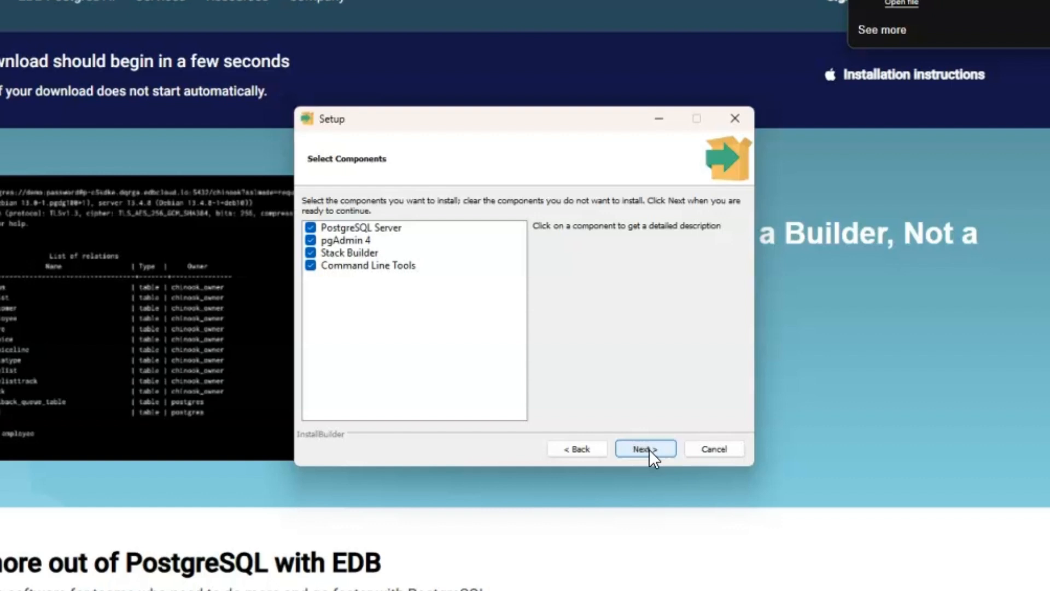
left_click(645, 449)
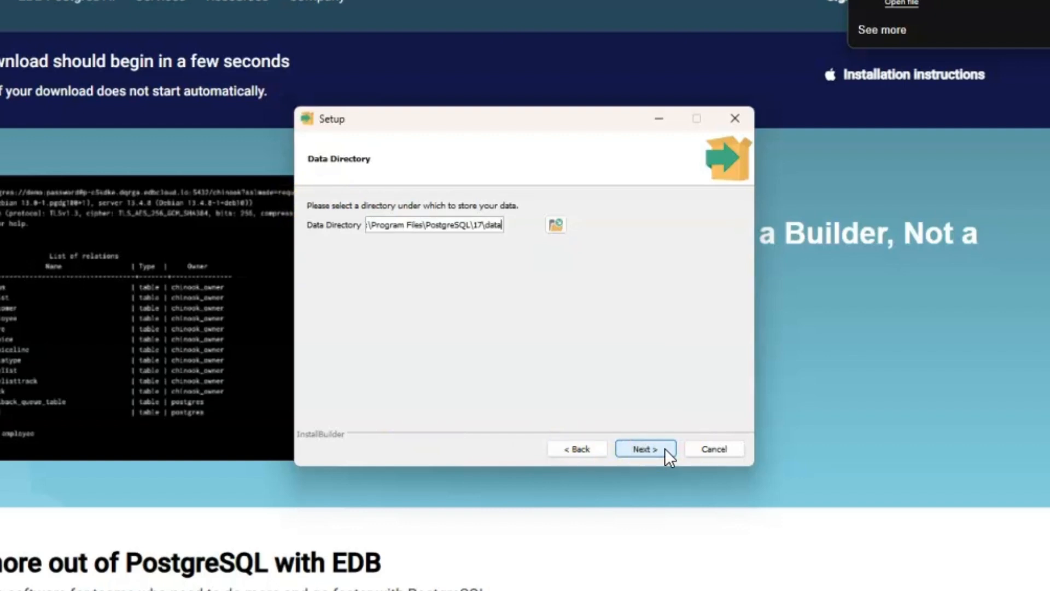
left_click(643, 448)
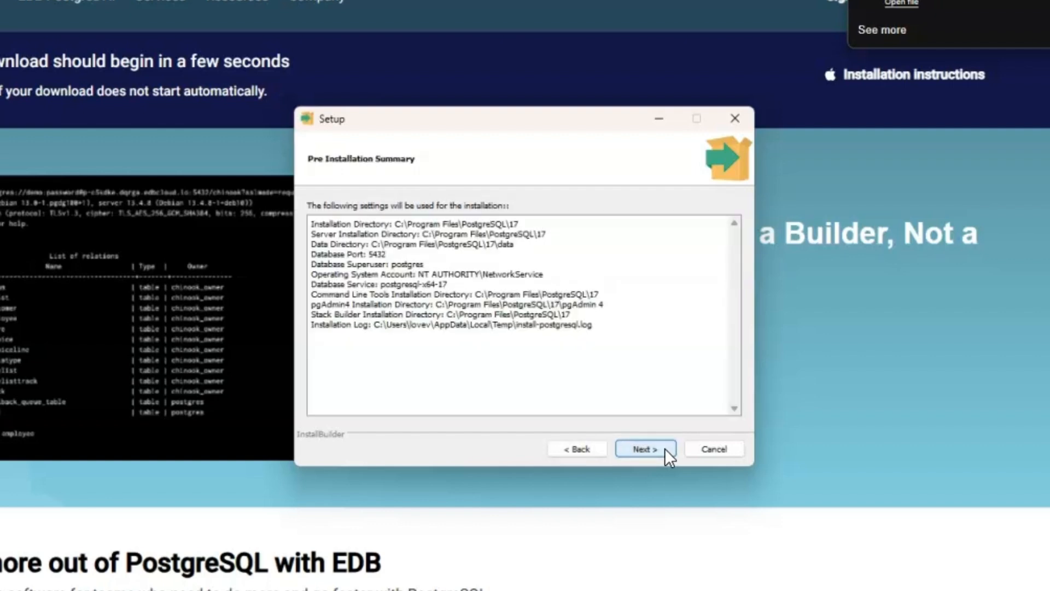
left_click(645, 448)
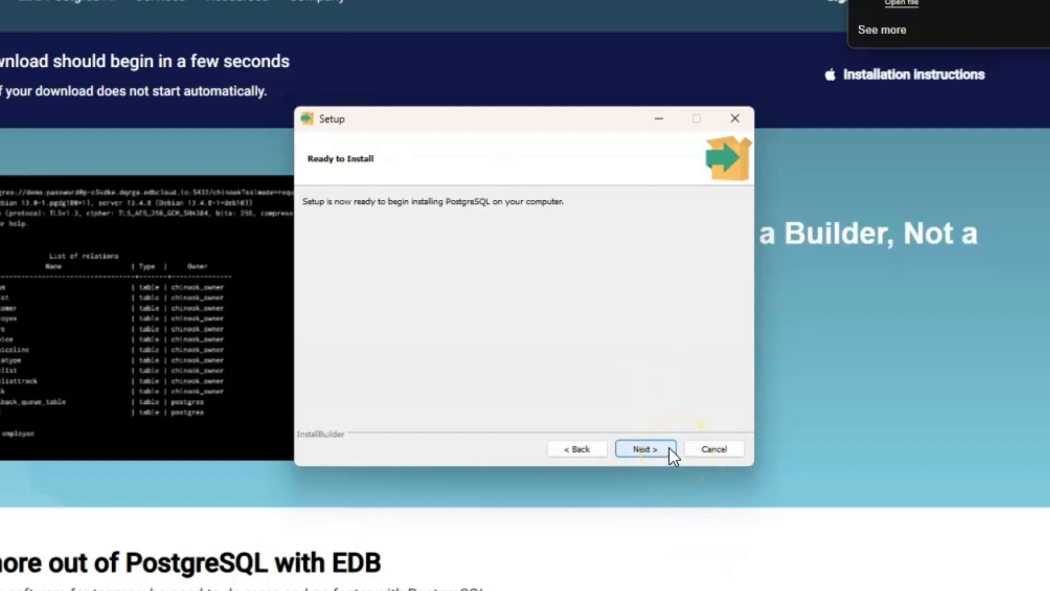
left_click(644, 449)
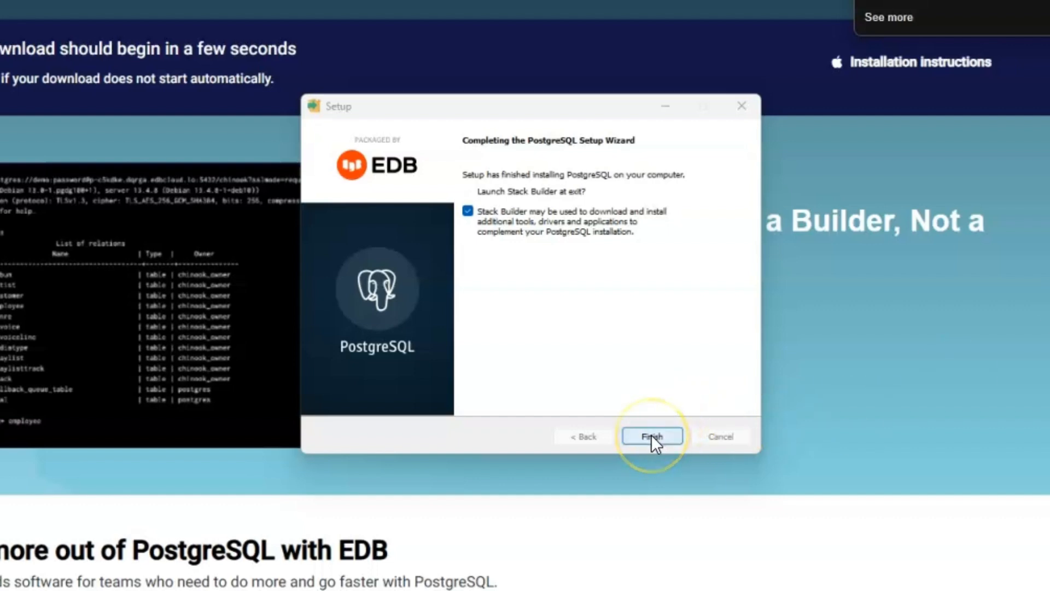
Finish setup, launch Stack Builder and select the PostgreSQL 17 installation to extend
left_click(651, 436)
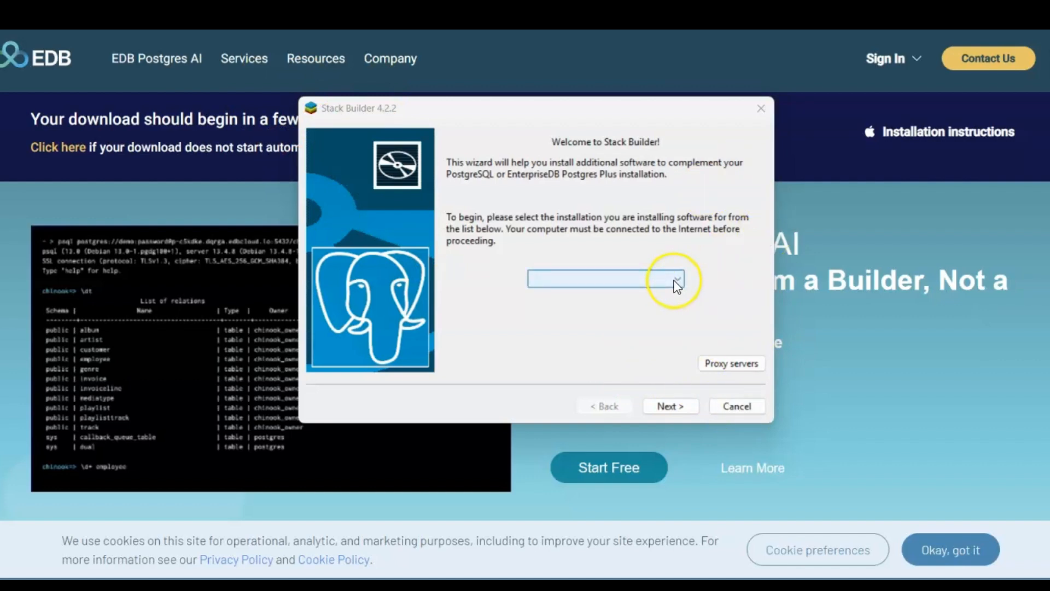
left_click(677, 279)
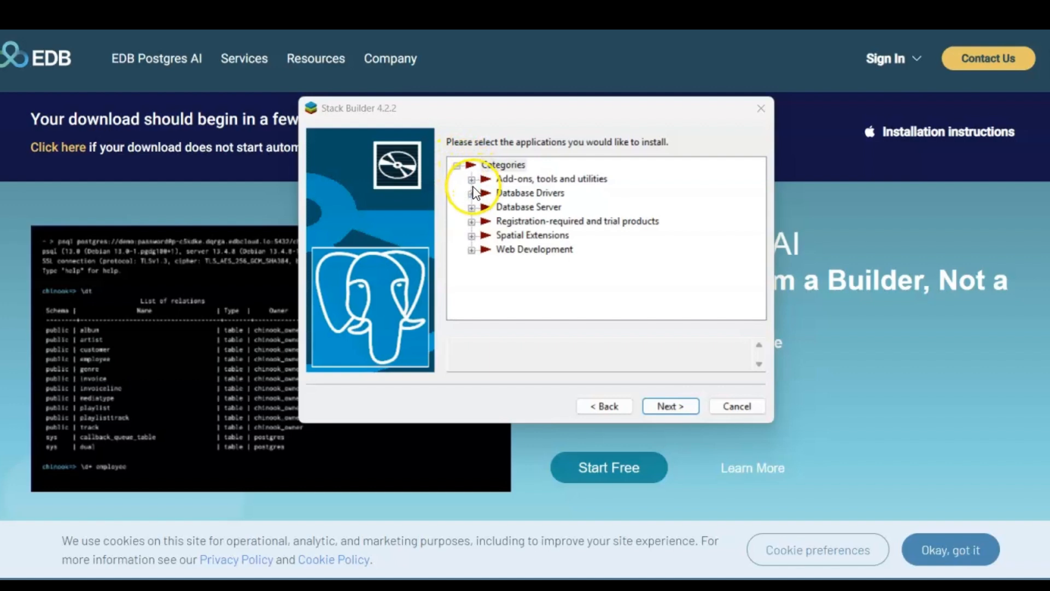
Install the psqlODBC (64 bit) driver from Database Drivers and close Stack Builder
left_click(471, 192)
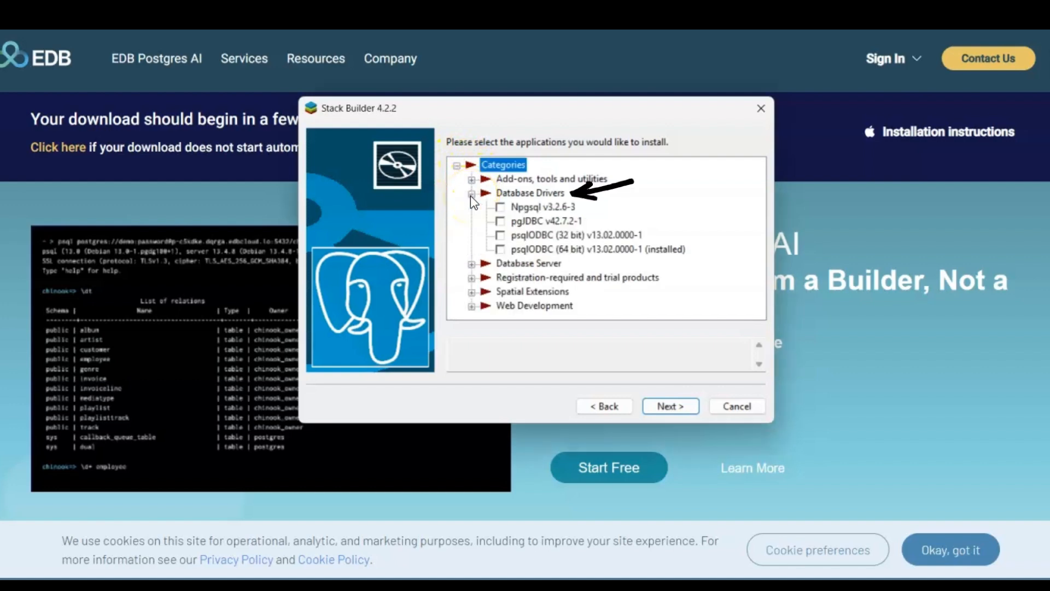
left_click(596, 248)
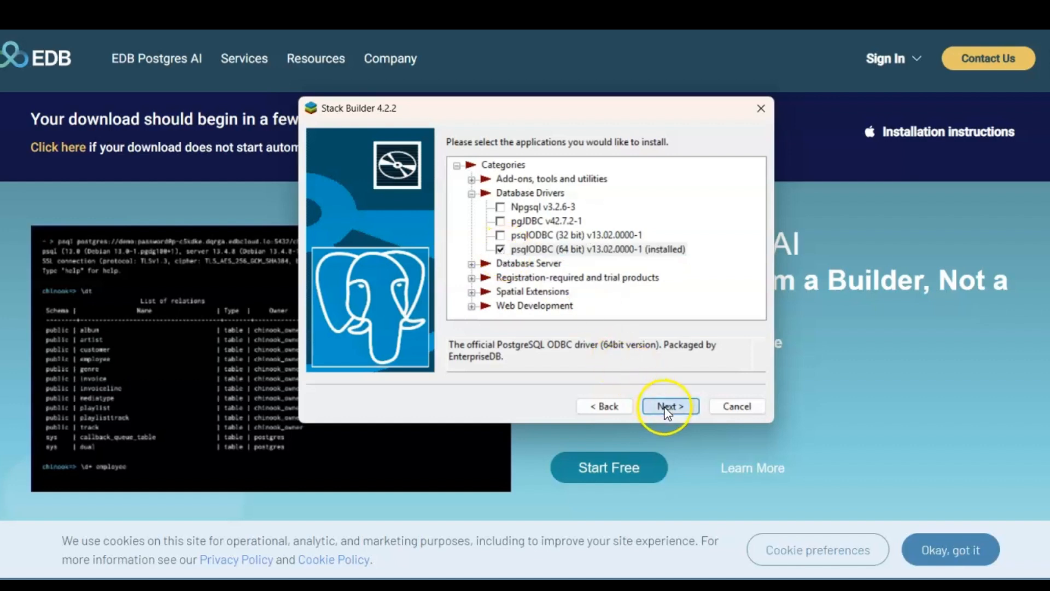
left_click(670, 405)
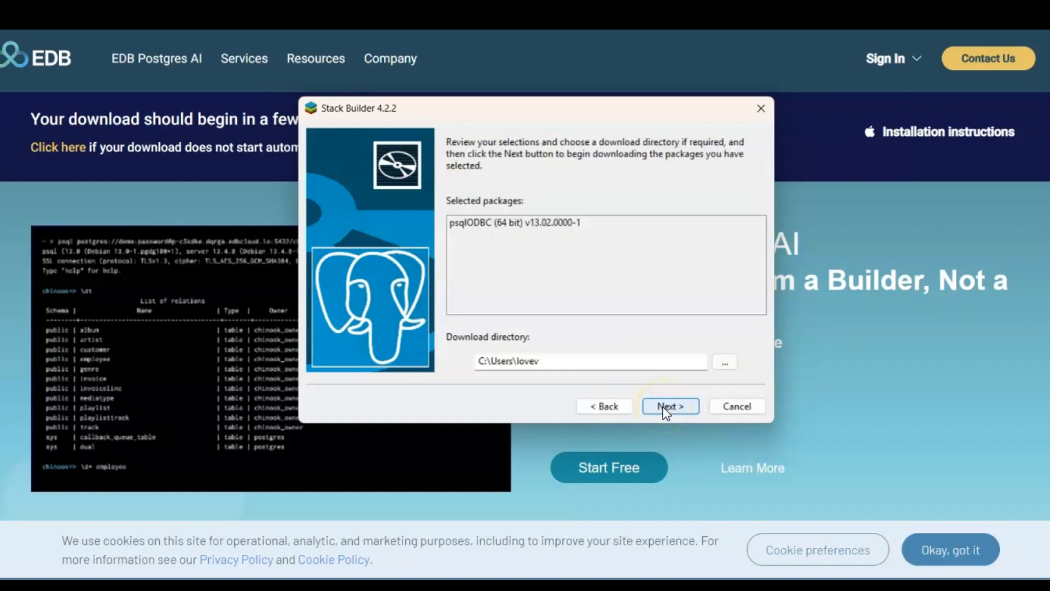
left_click(669, 406)
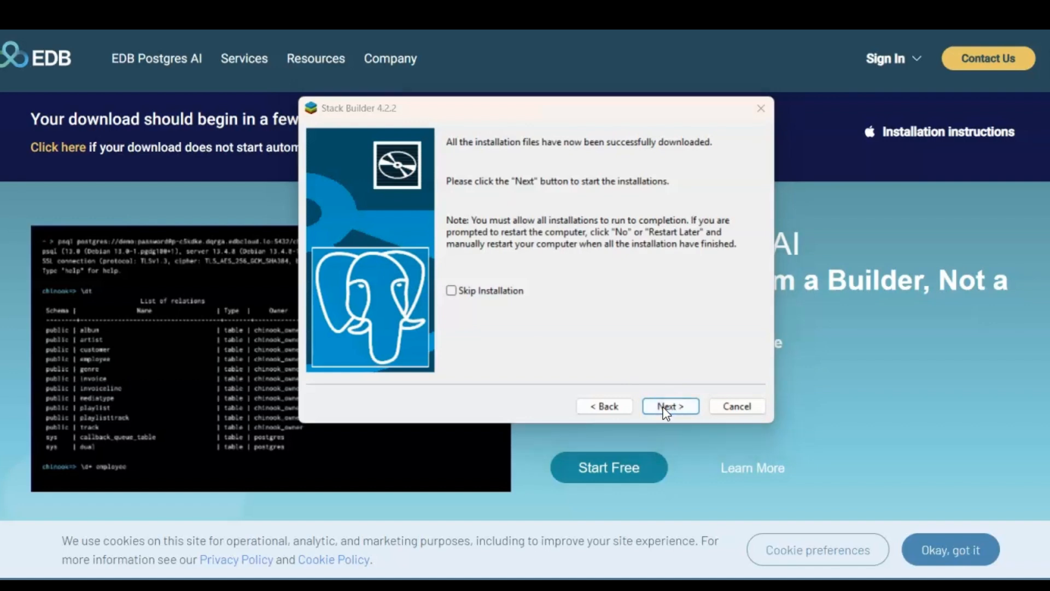
left_click(669, 406)
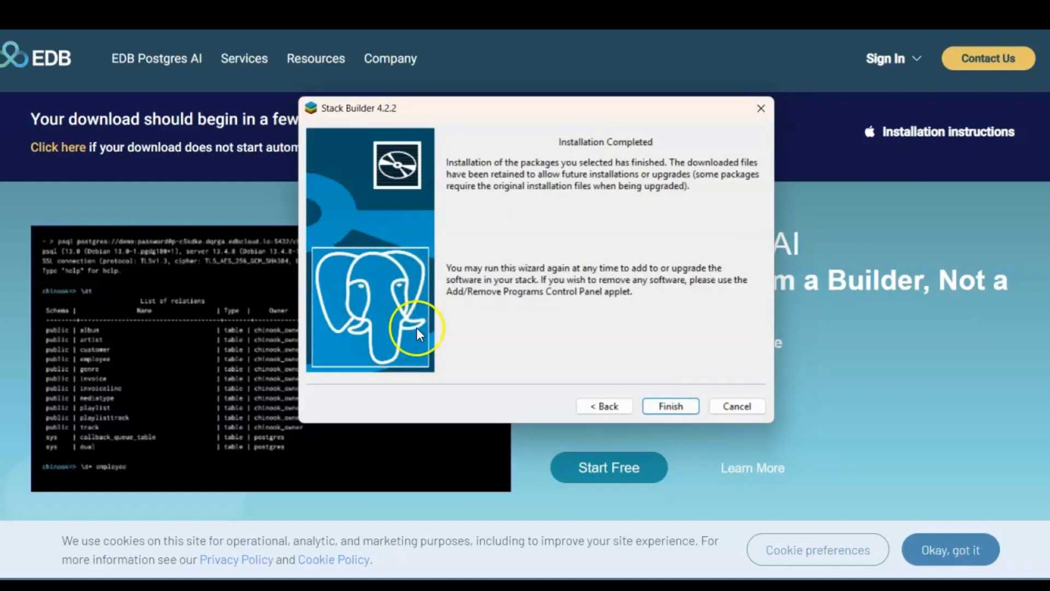
mouse_move(660, 442)
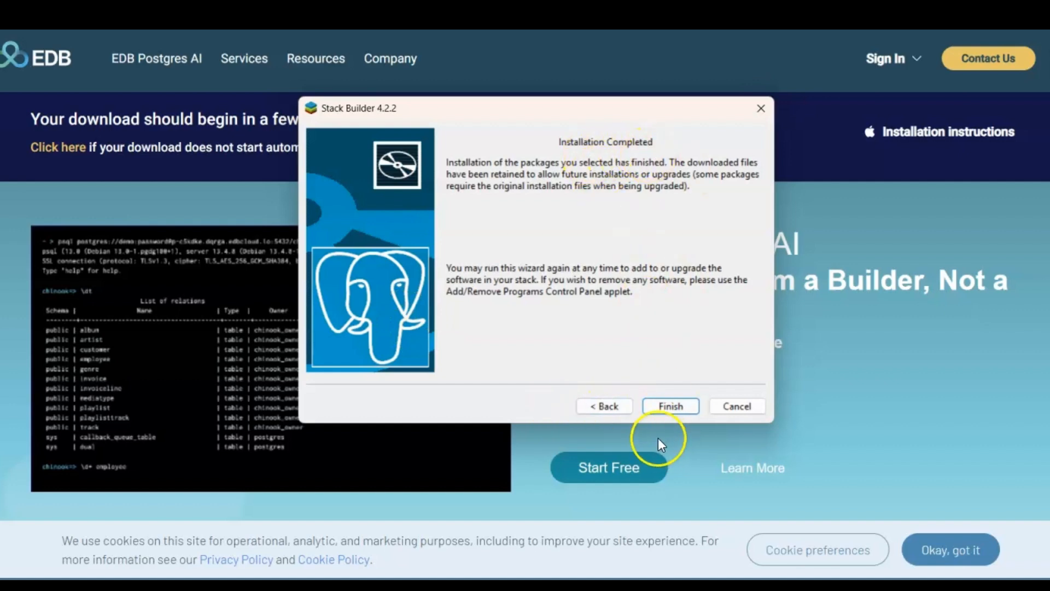
left_click(669, 406)
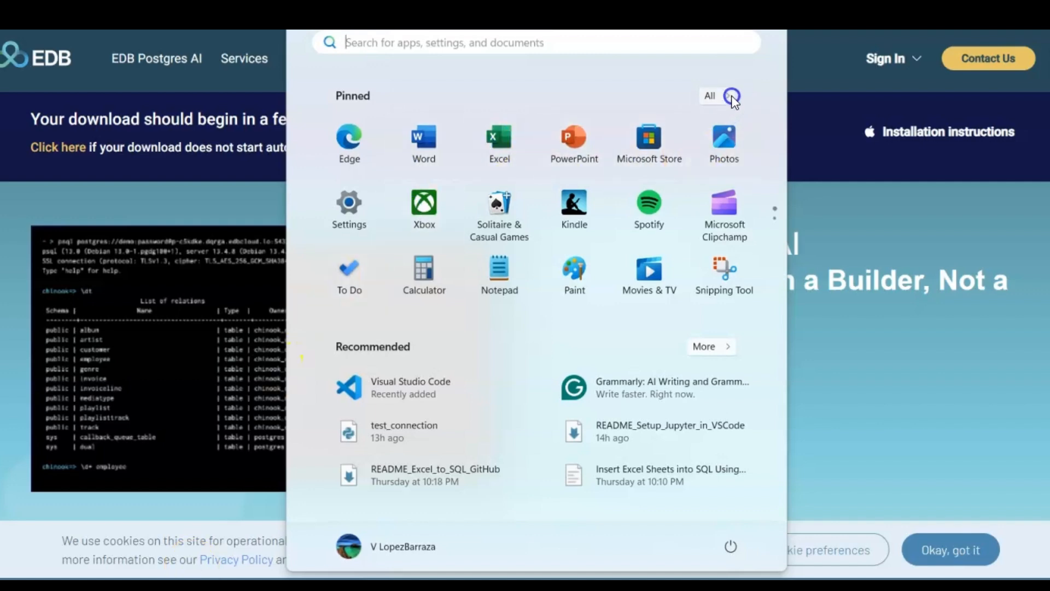
Search the Start menu for 'pgadmin 4' and run pgAdmin 4 as administrator
left_click(709, 95)
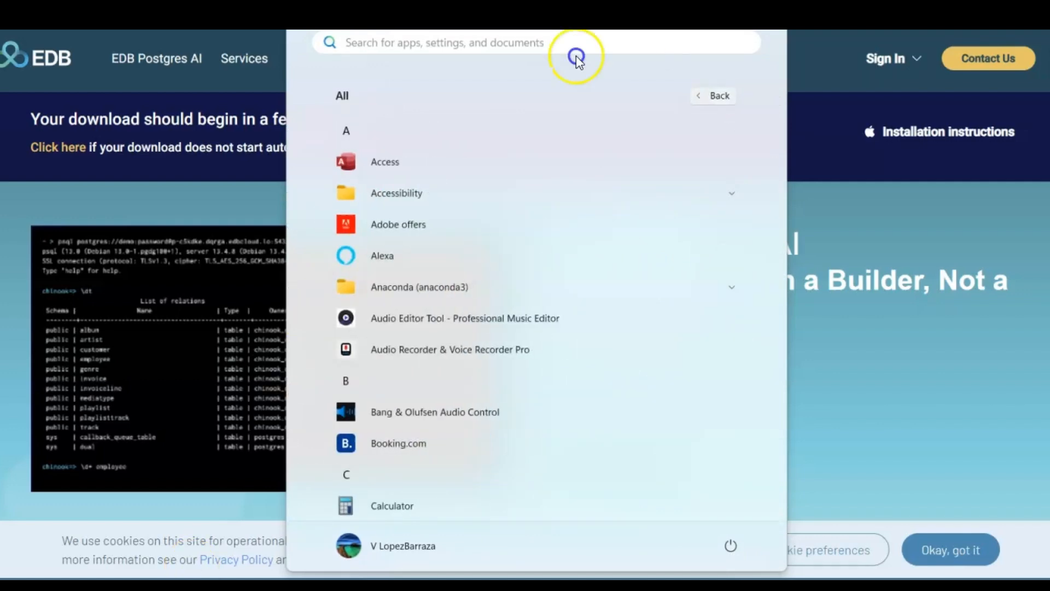
type("pgadmin 4")
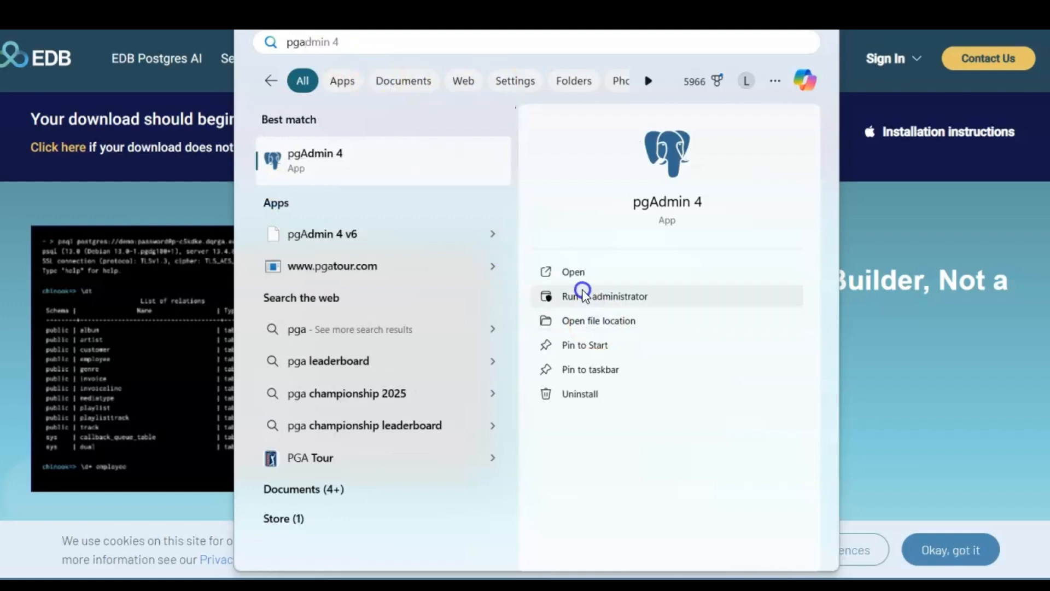
left_click(604, 297)
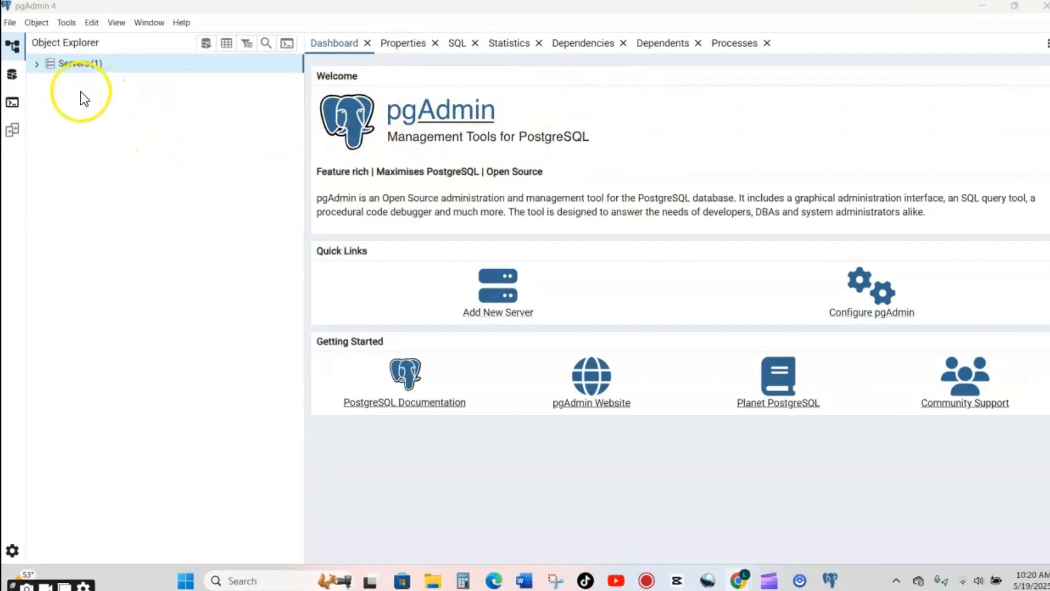
Connect to the PostgreSQL 17 server with the postgres password, saving it for future connections
left_click(36, 63)
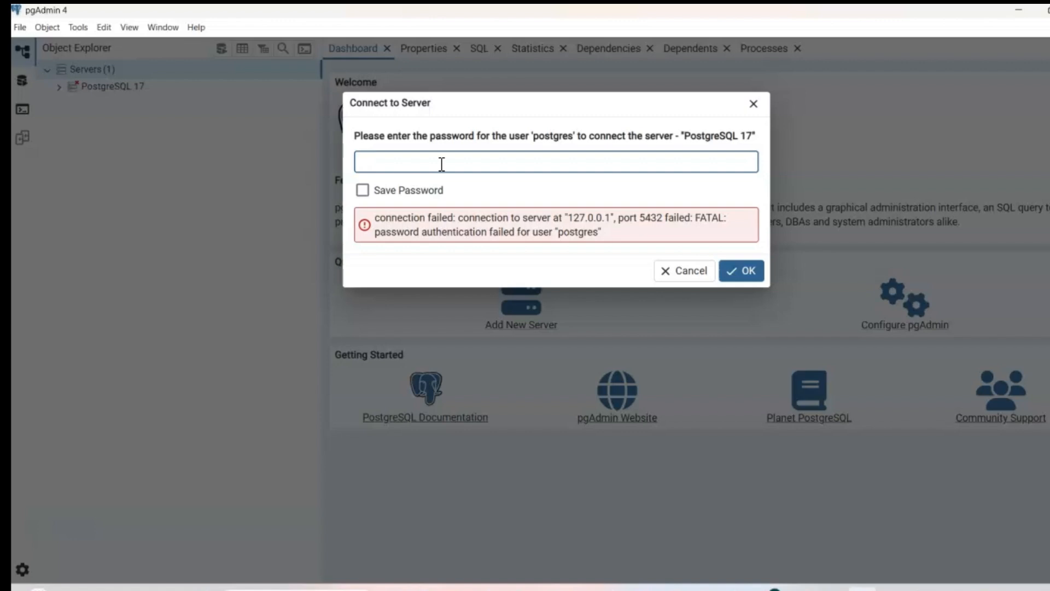
type("1")
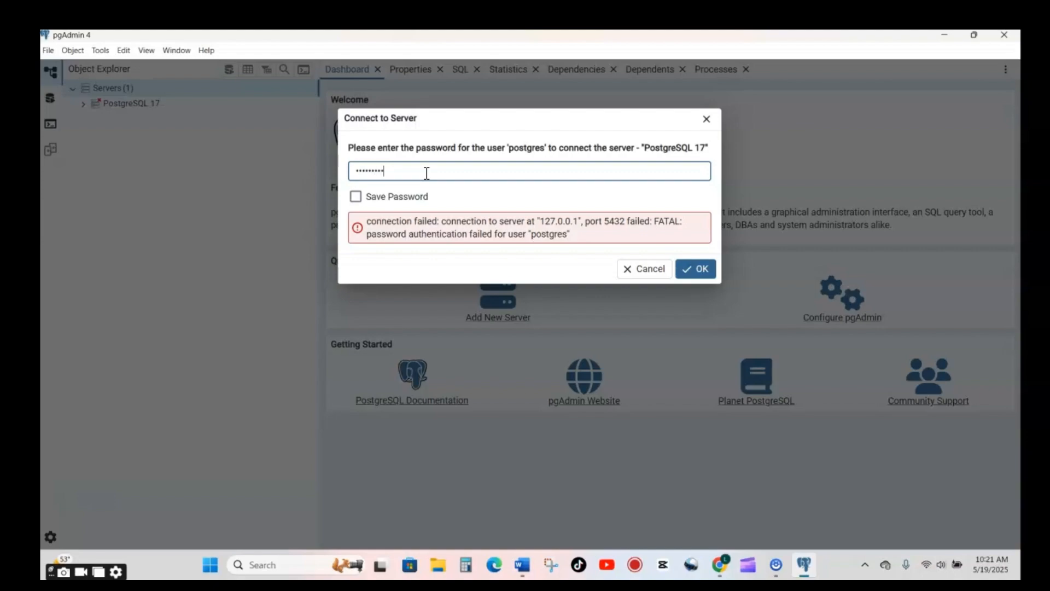
left_click(356, 195)
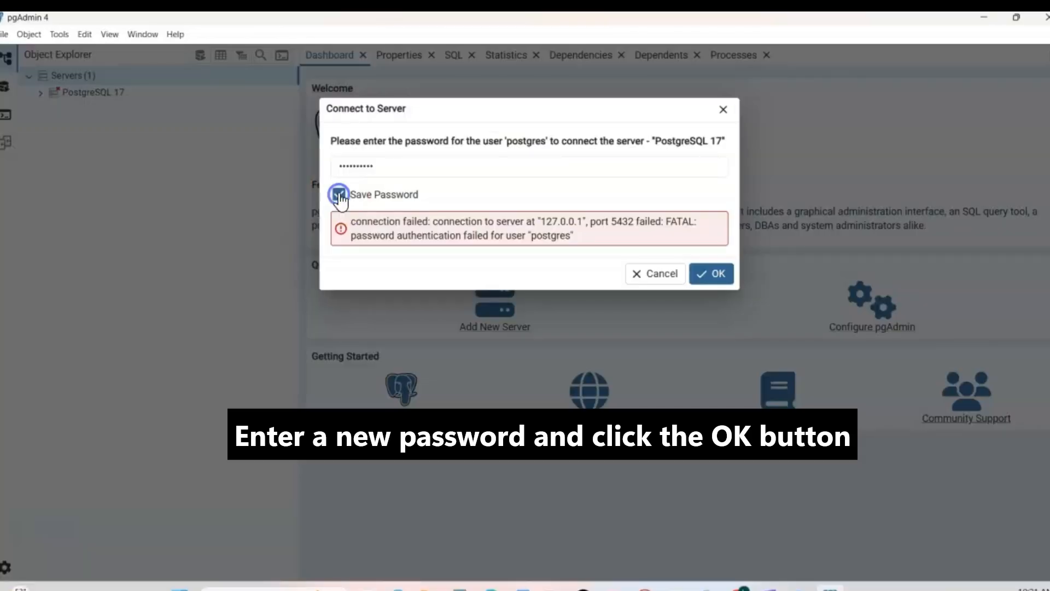
left_click(711, 274)
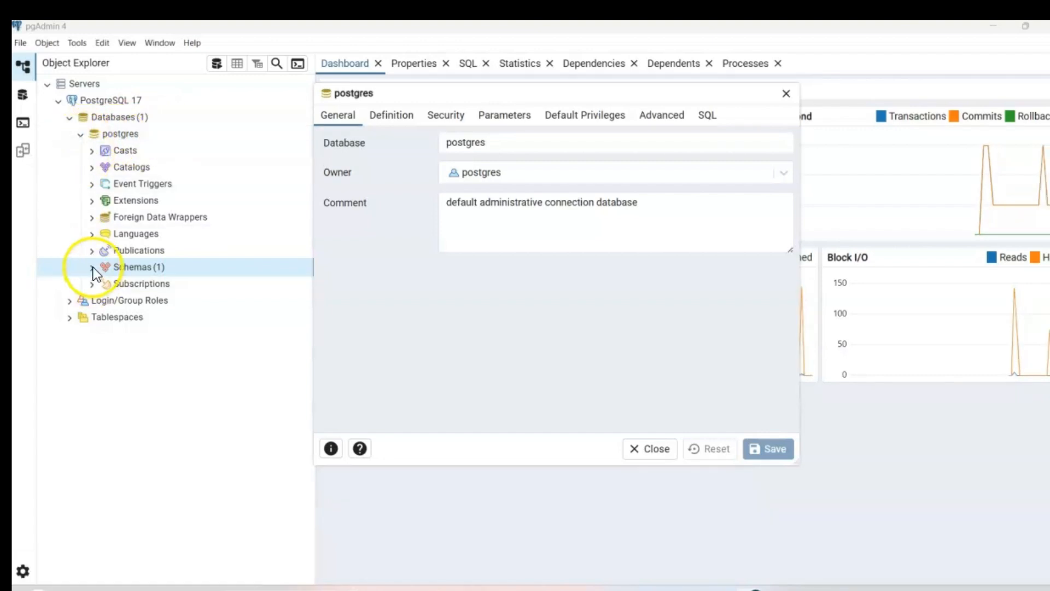
Expand the postgres database's schemas, then collapse its object tree again
left_click(92, 267)
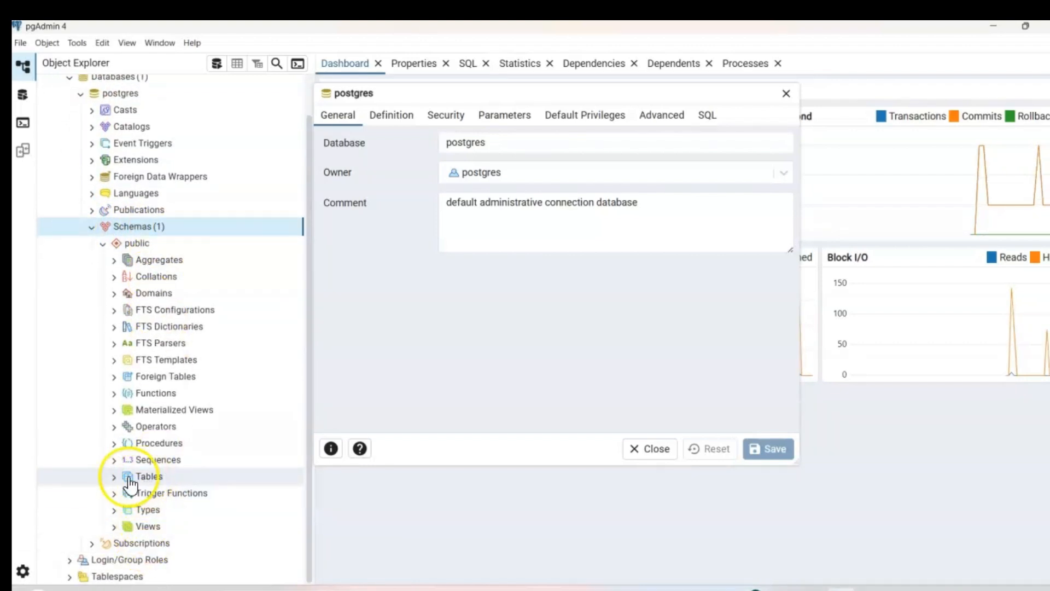
left_click(114, 476)
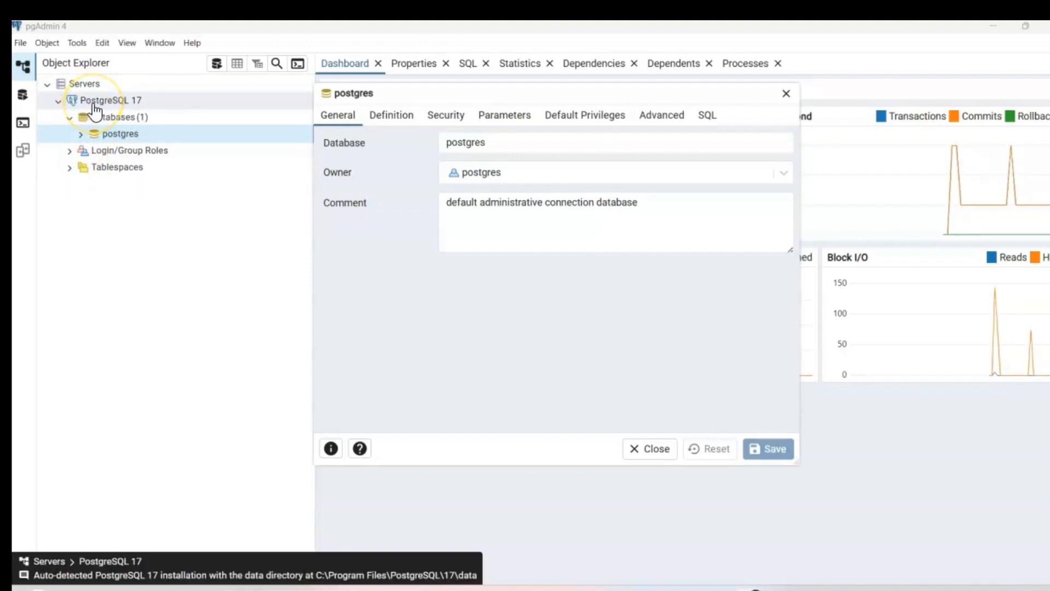
Start a new database on PostgreSQL 17 named sales_DB owned by postgres
right_click(111, 100)
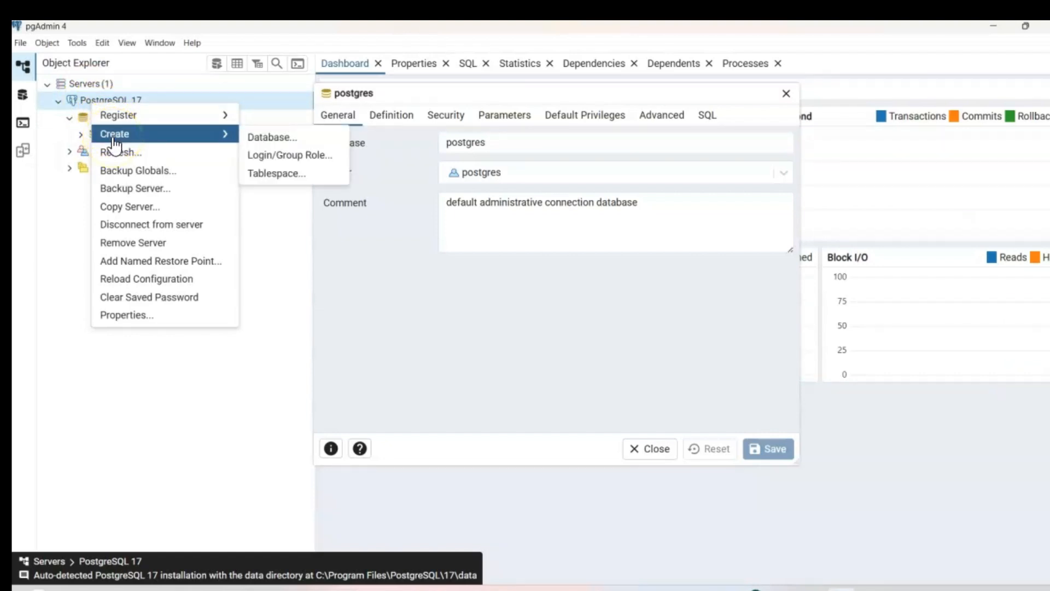
left_click(272, 137)
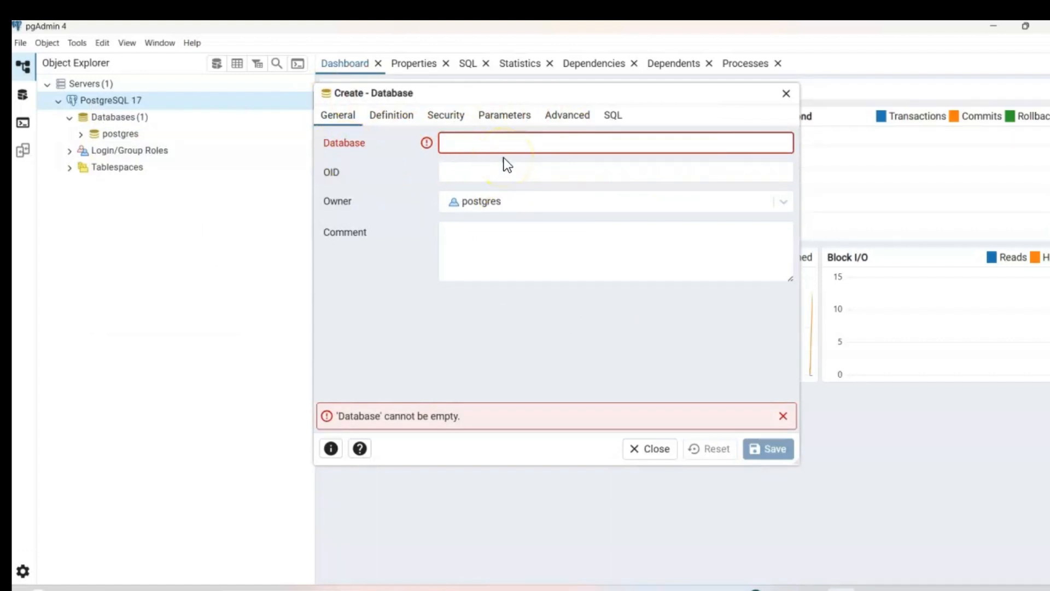
type("sales_DB")
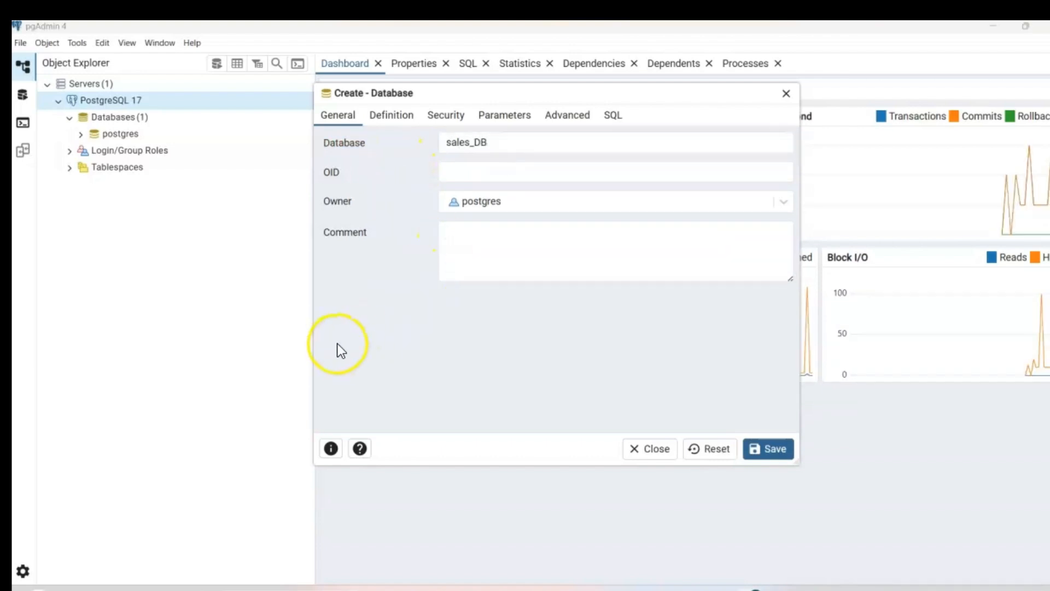
Review the Definition, Security, Advanced and SQL settings, then save the sales_DB database
left_click(392, 115)
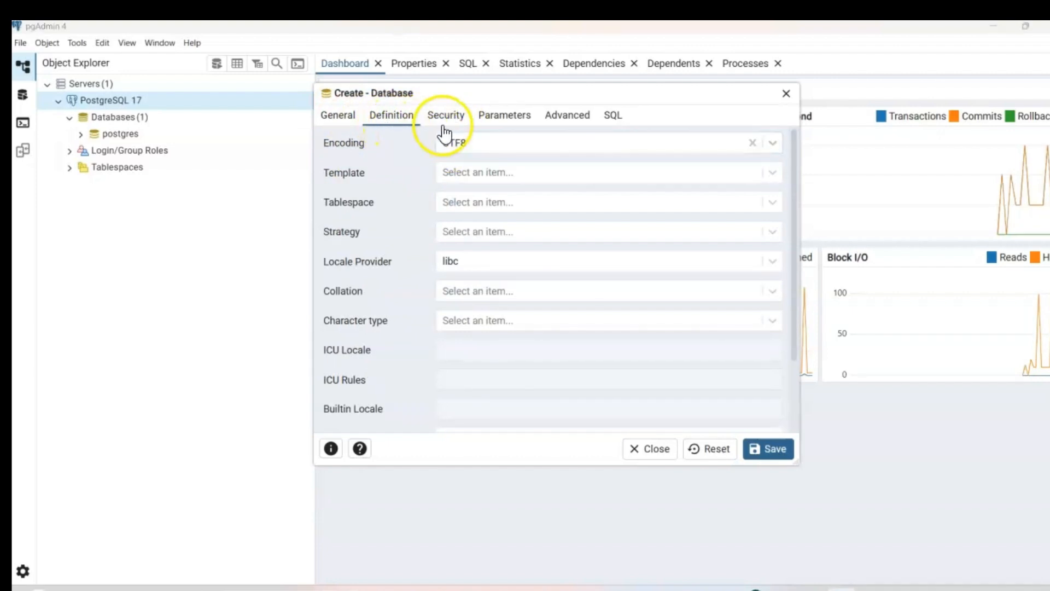
left_click(446, 115)
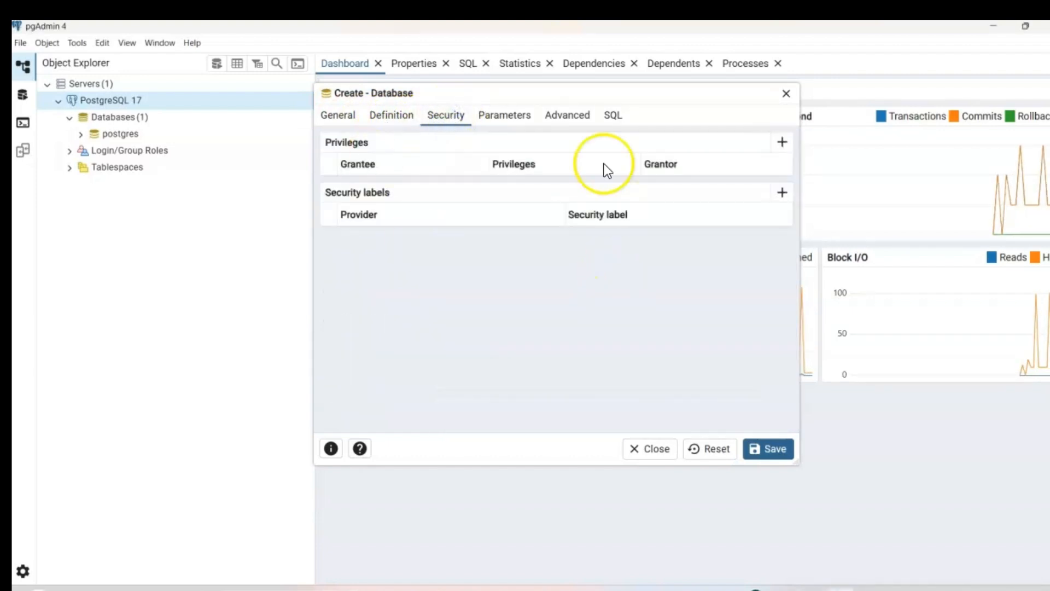
left_click(567, 115)
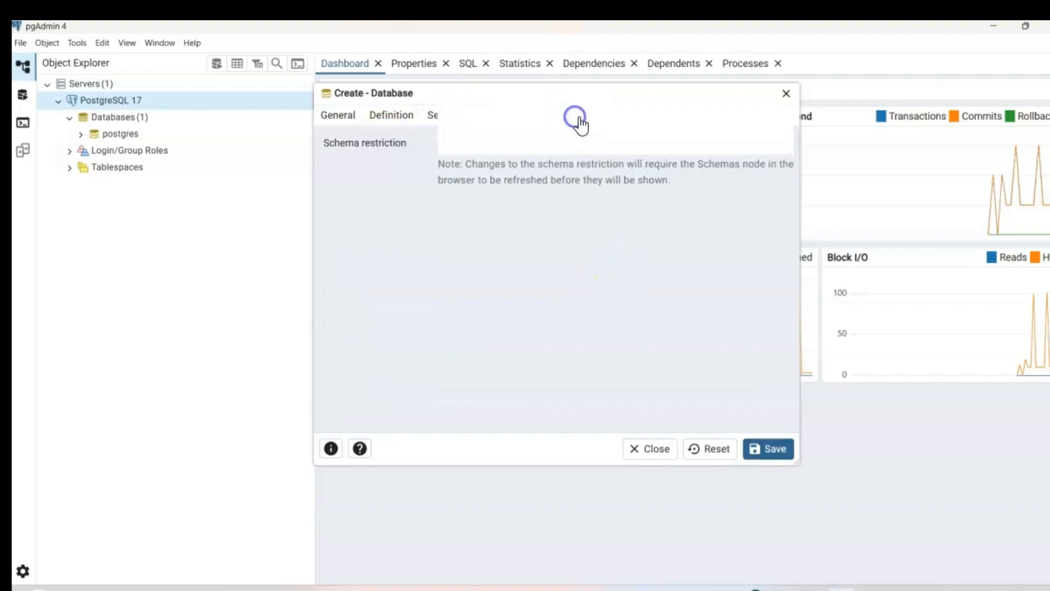
left_click(610, 115)
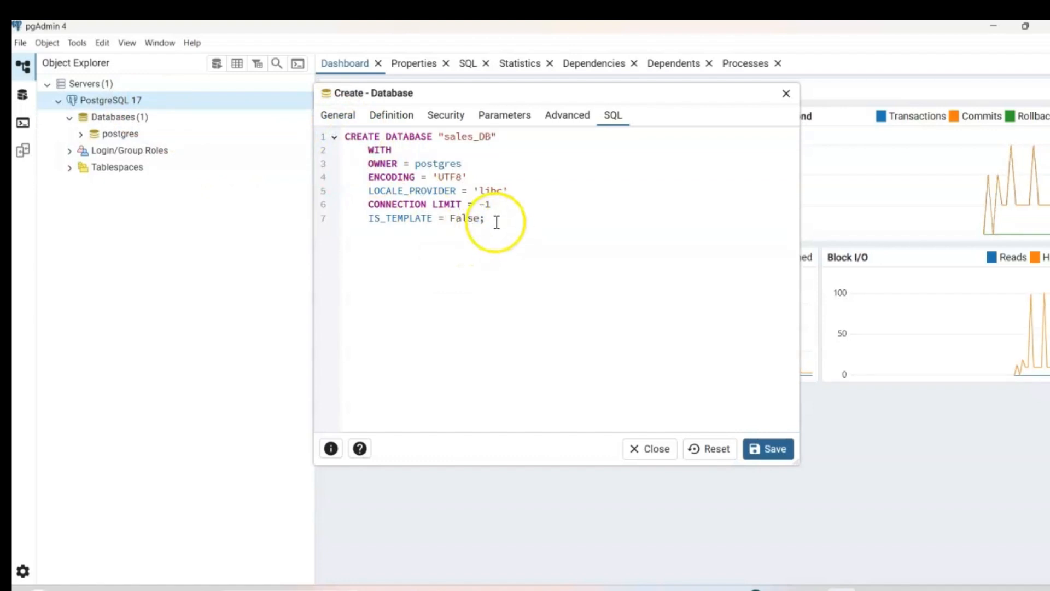
mouse_move(502, 265)
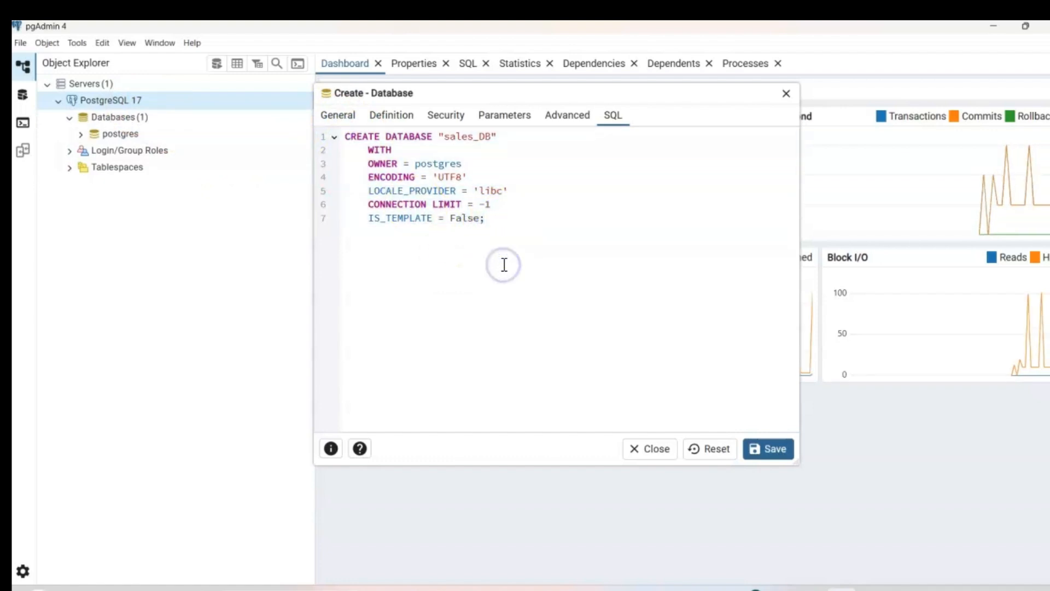
left_click(338, 115)
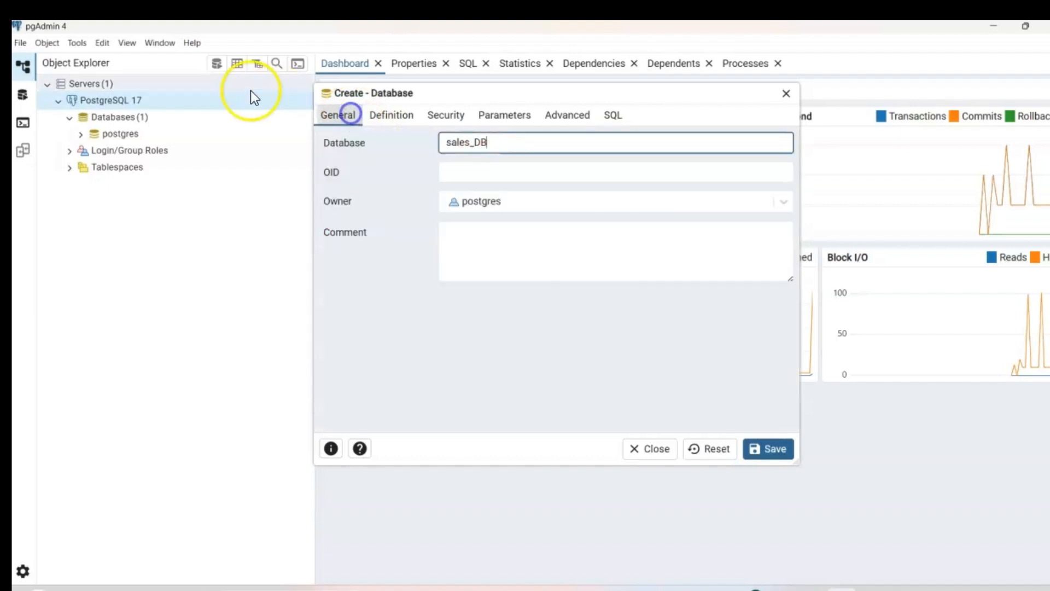
left_click(768, 449)
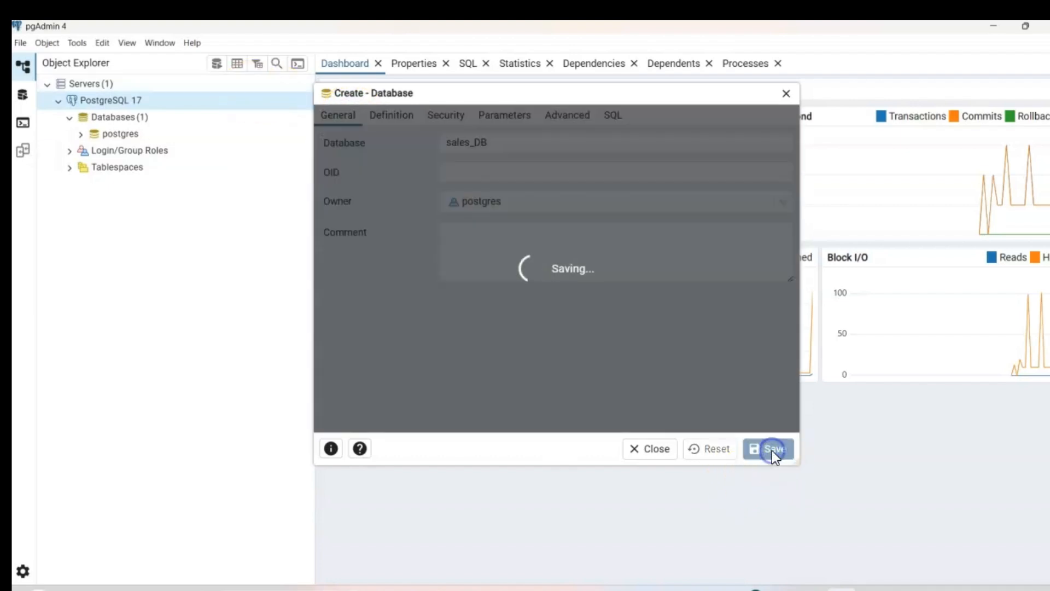
Expand sales_DB through Schemas and public down to its Tables node
left_click(768, 449)
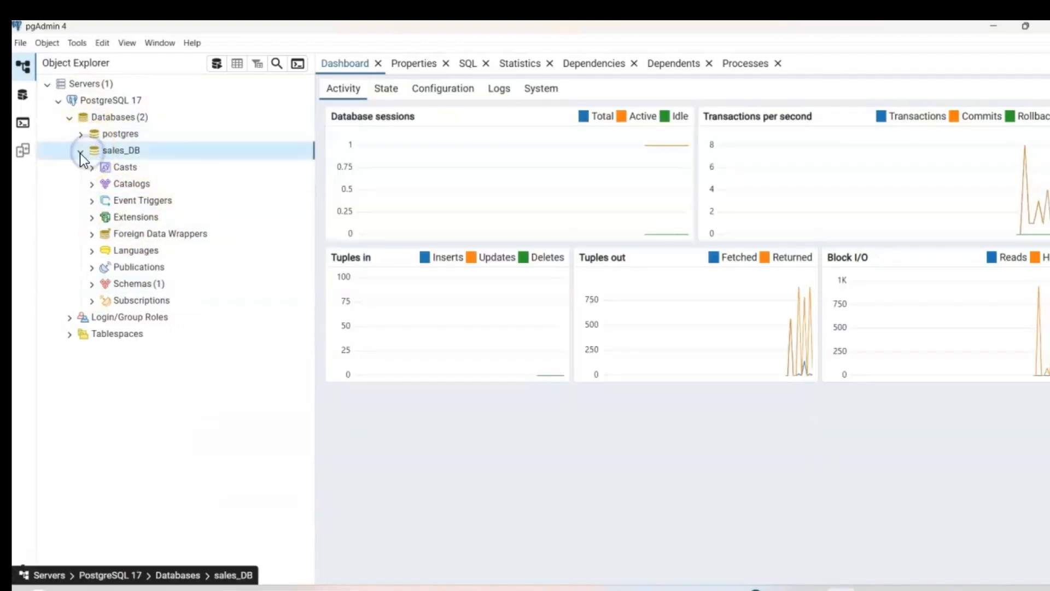
left_click(80, 150)
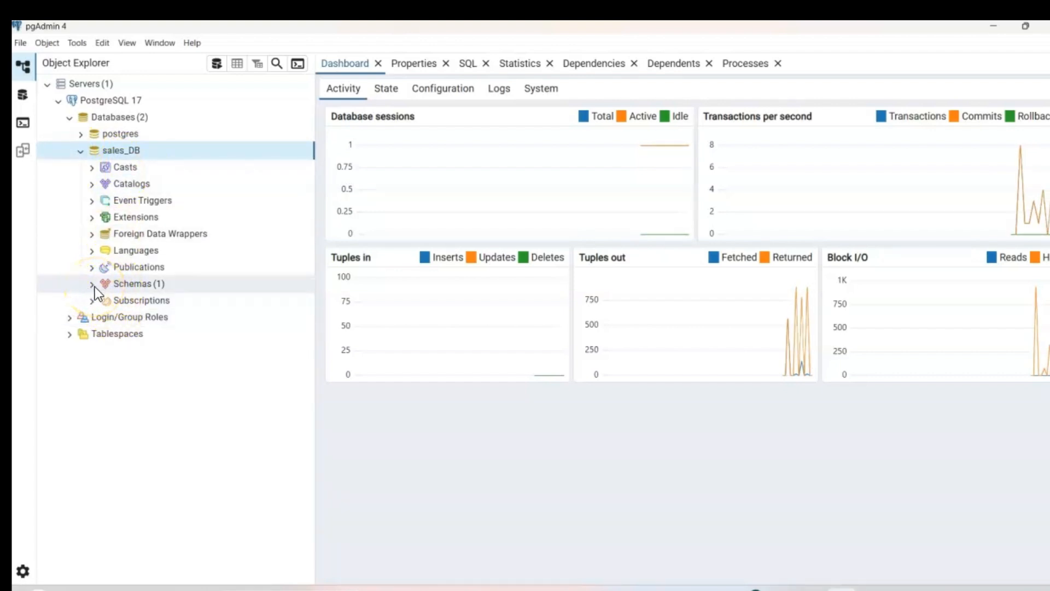
left_click(91, 284)
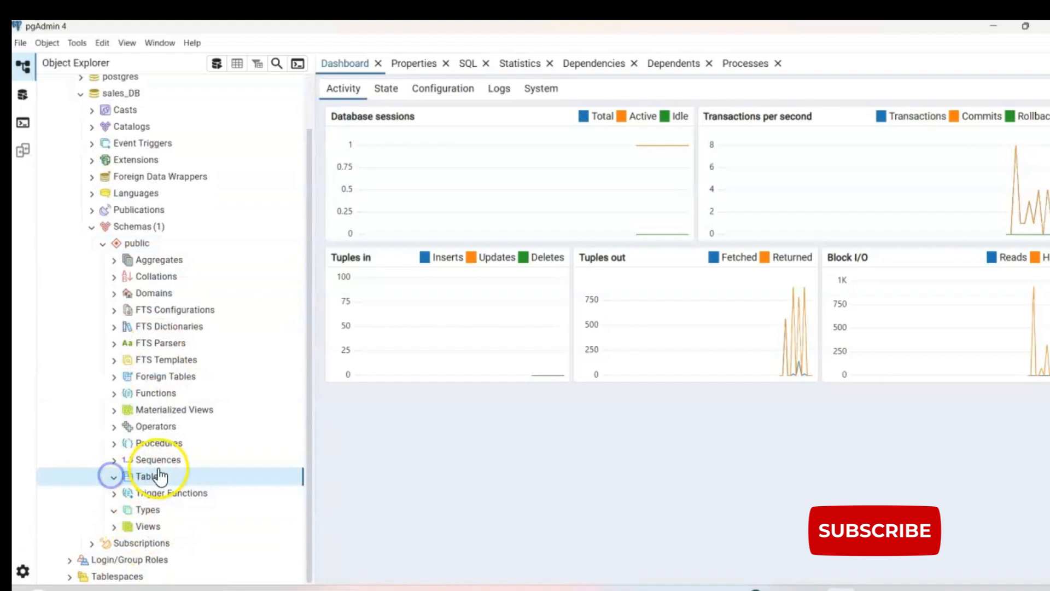
left_click(149, 476)
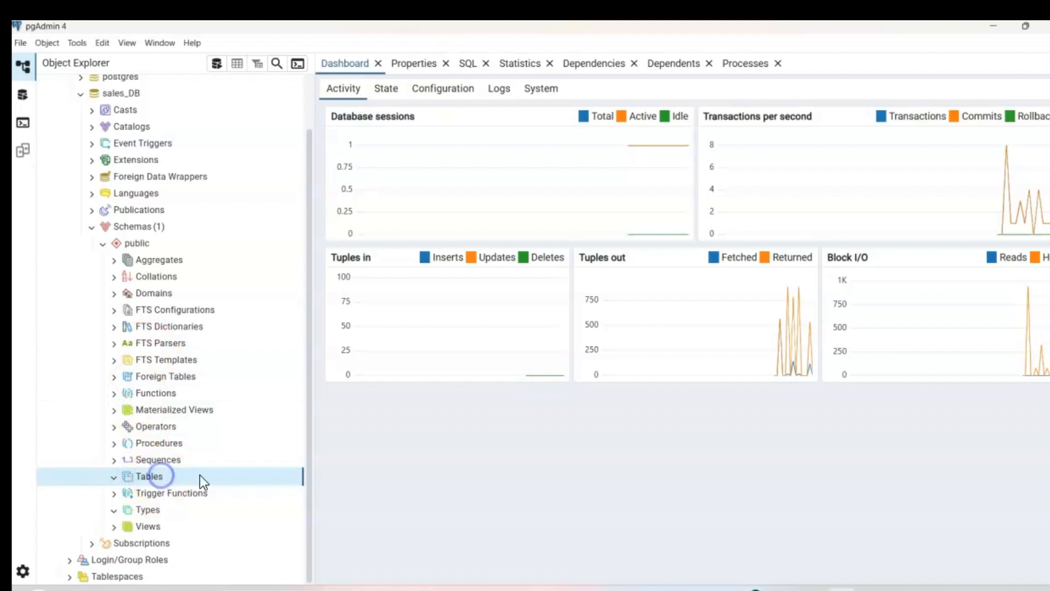
Start a new table named Customer under the public schema and move to its empty Columns list
right_click(148, 476)
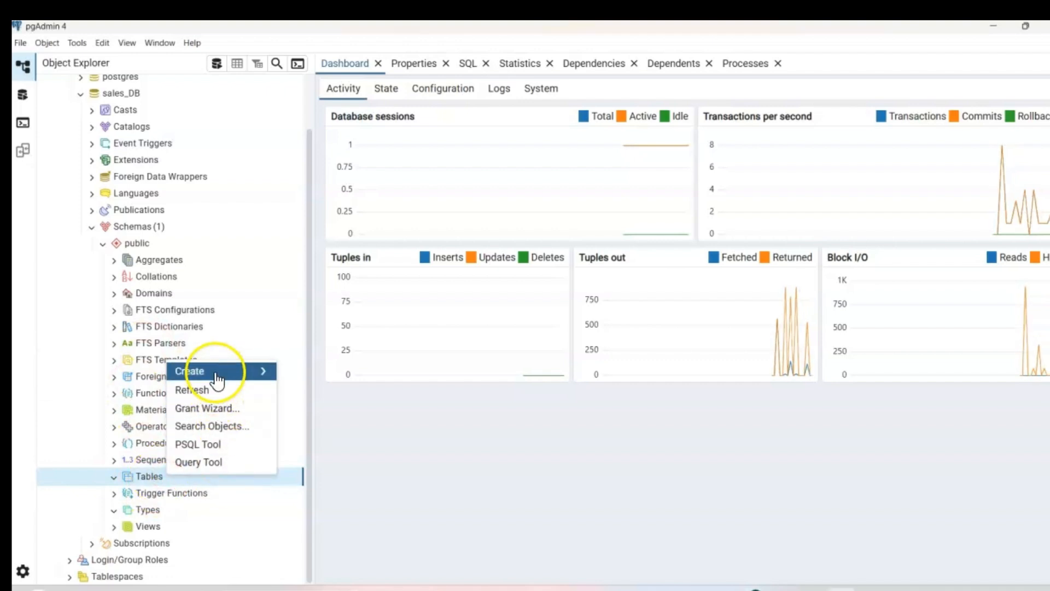
left_click(189, 371)
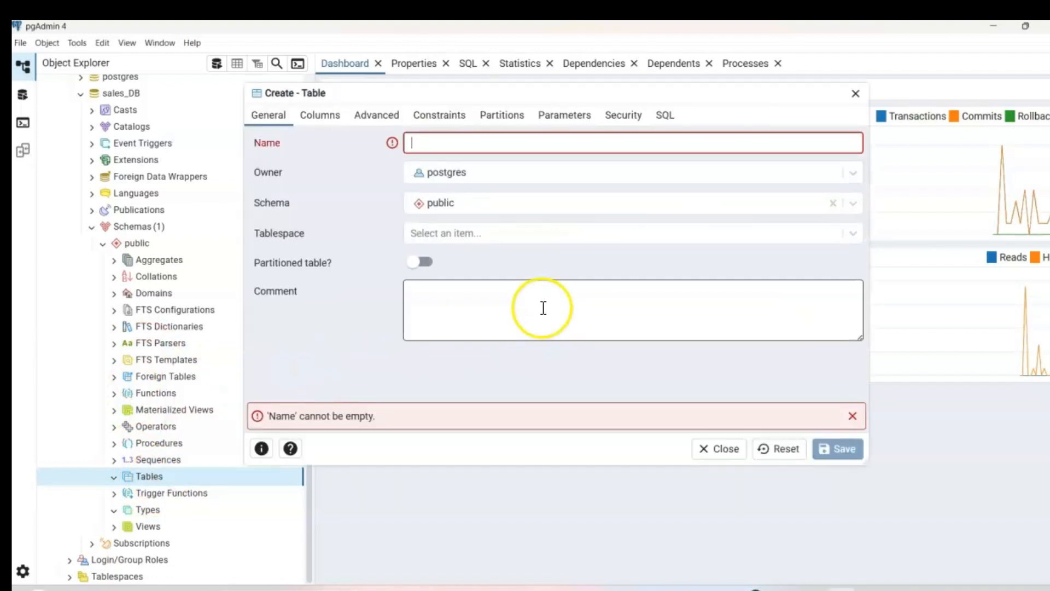
mouse_move(651, 198)
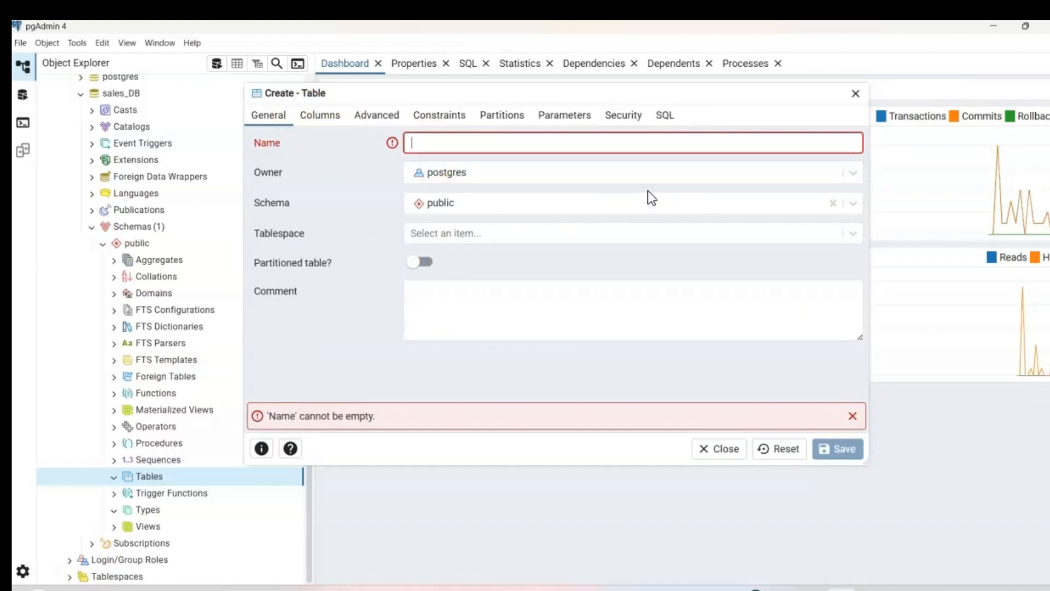
type("Customer")
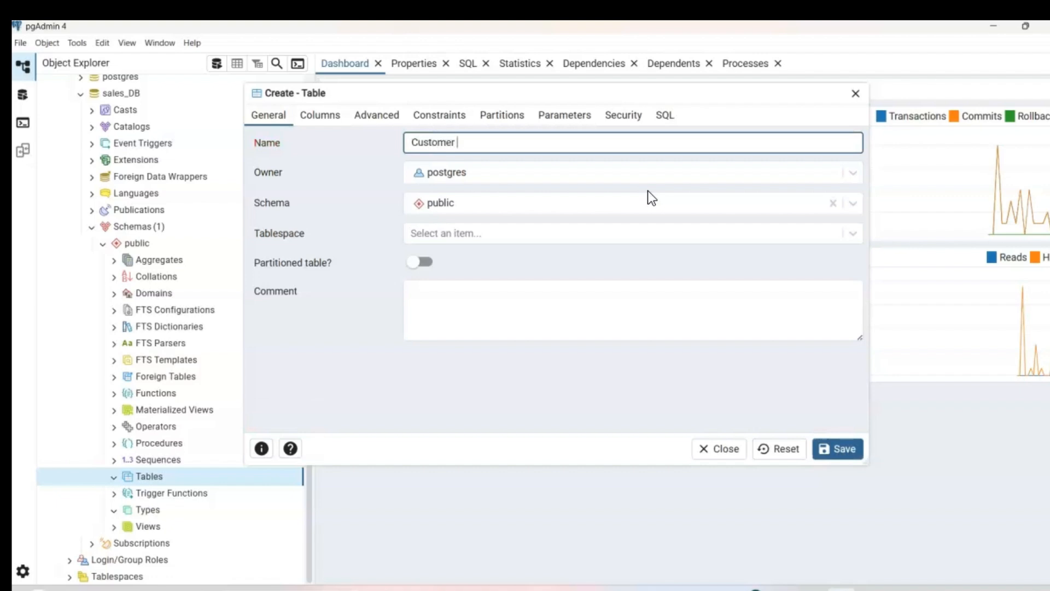
left_click(319, 114)
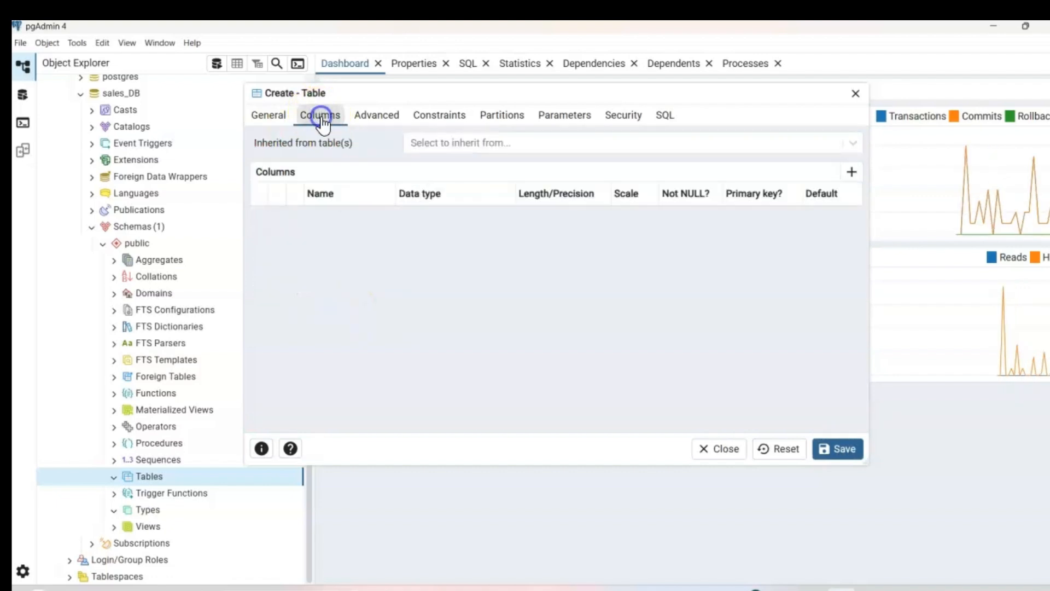
left_click(319, 114)
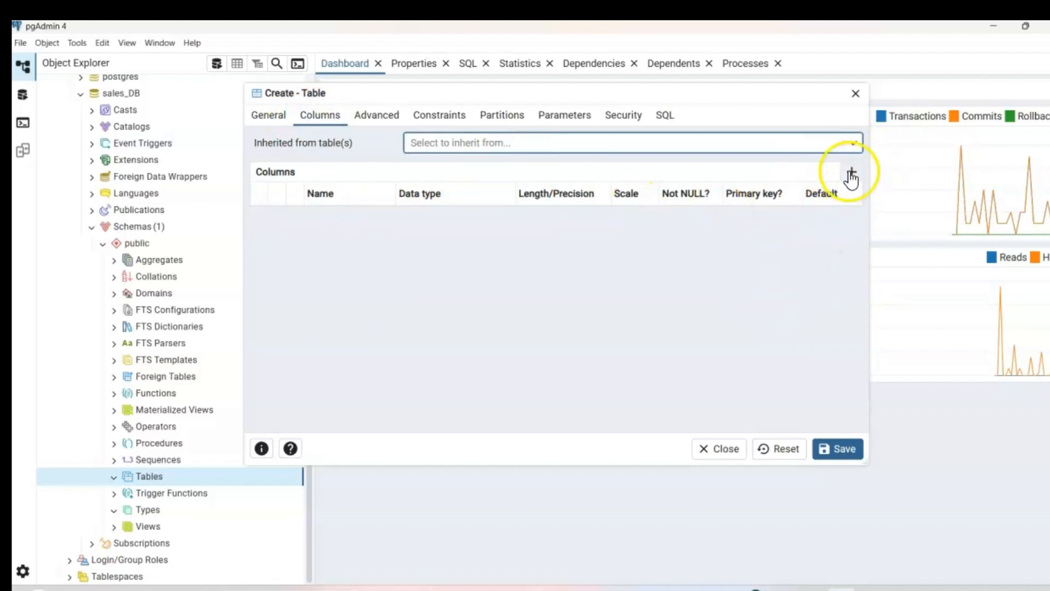
Add a first column and name it Customer_ID, copied from the table name
left_click(853, 172)
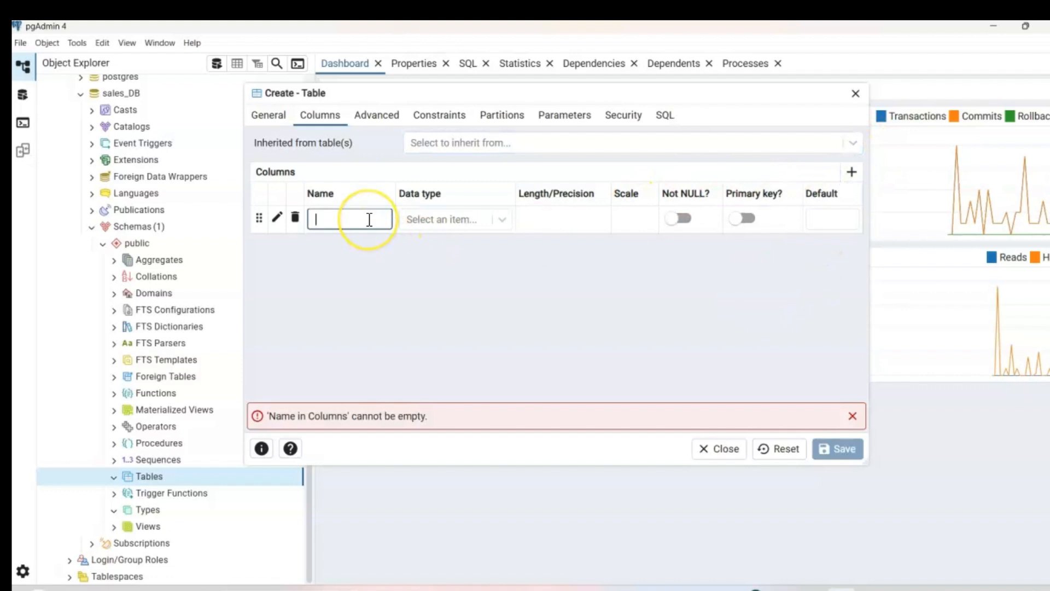
left_click(268, 115)
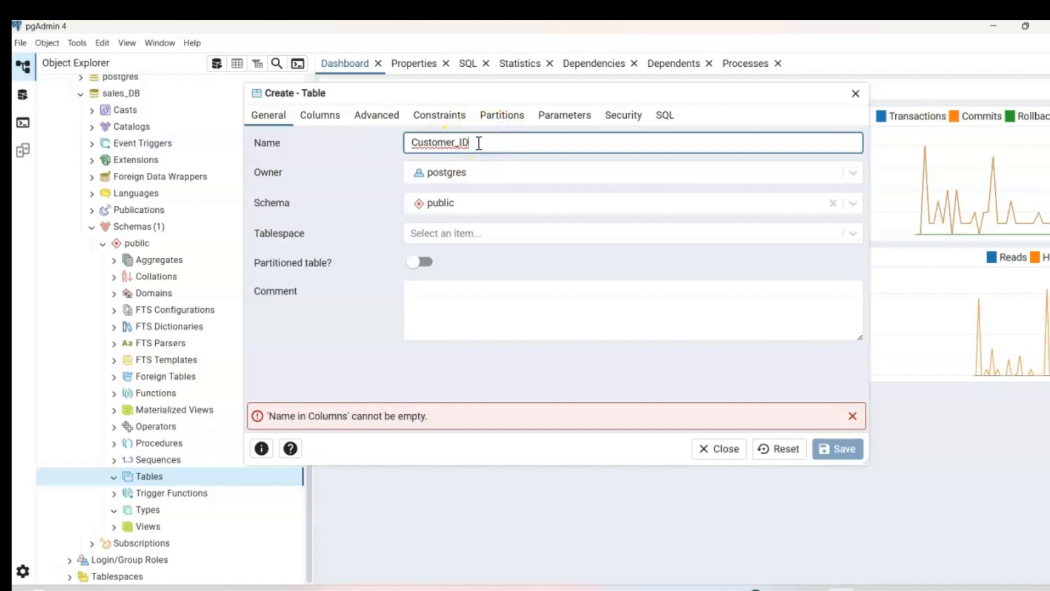
triple_click(439, 142)
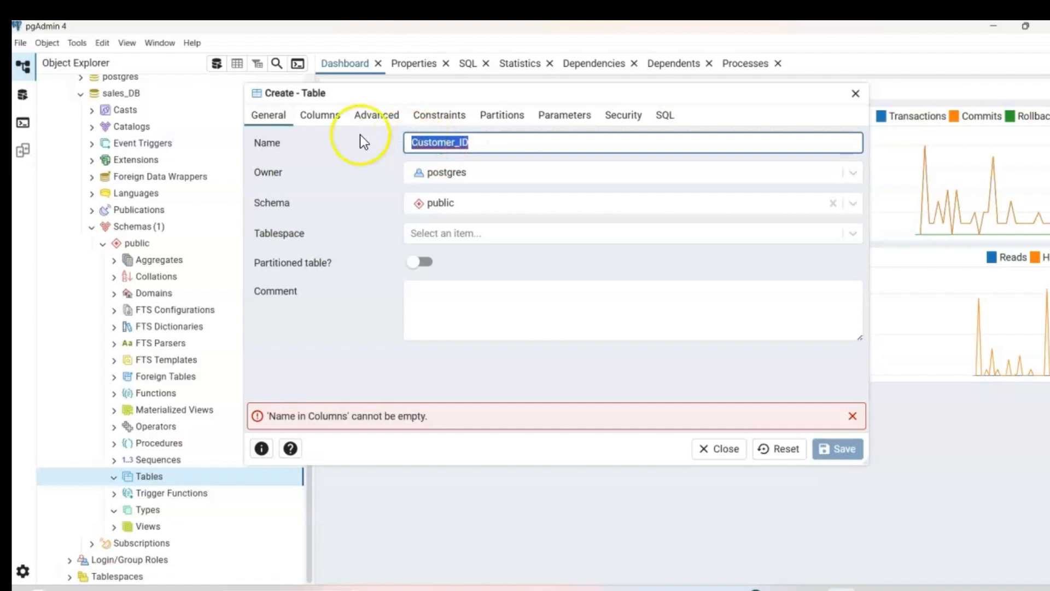
left_click(320, 115)
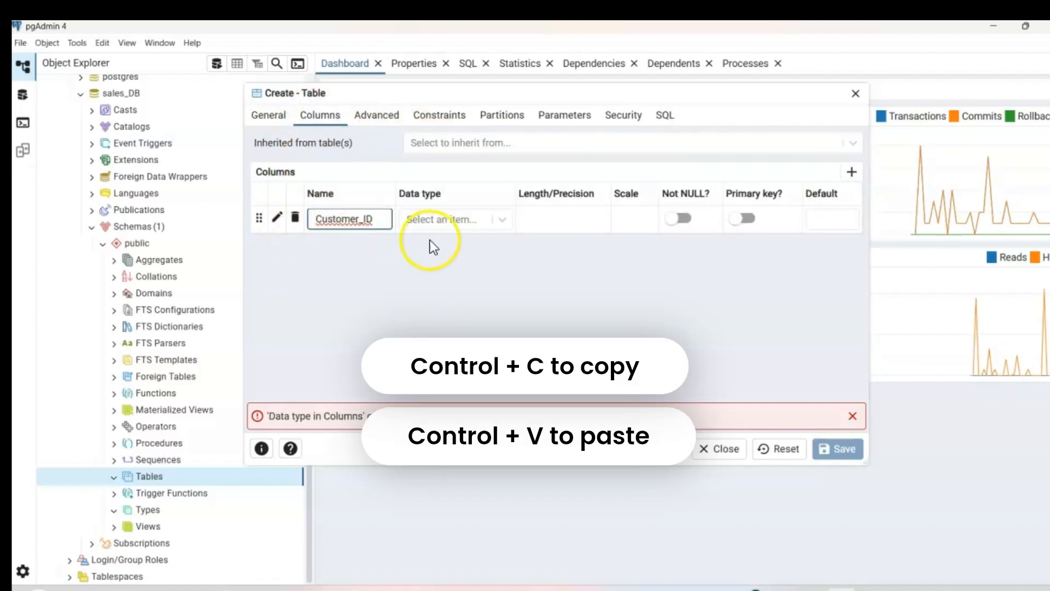
Make Customer_ID numeric with length 5, not null and primary key
left_click(455, 219)
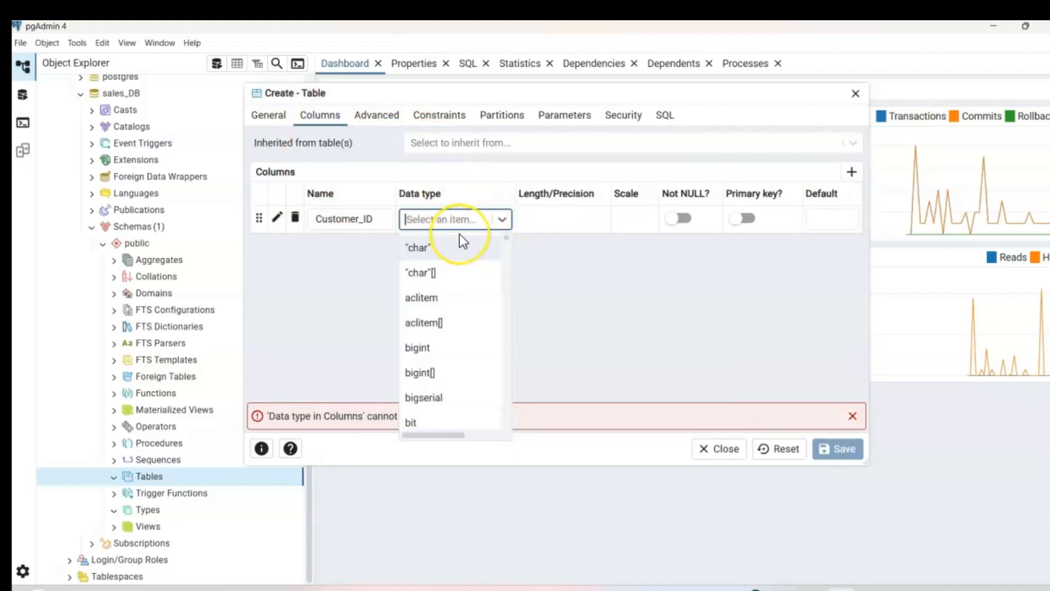
scroll("down", 3)
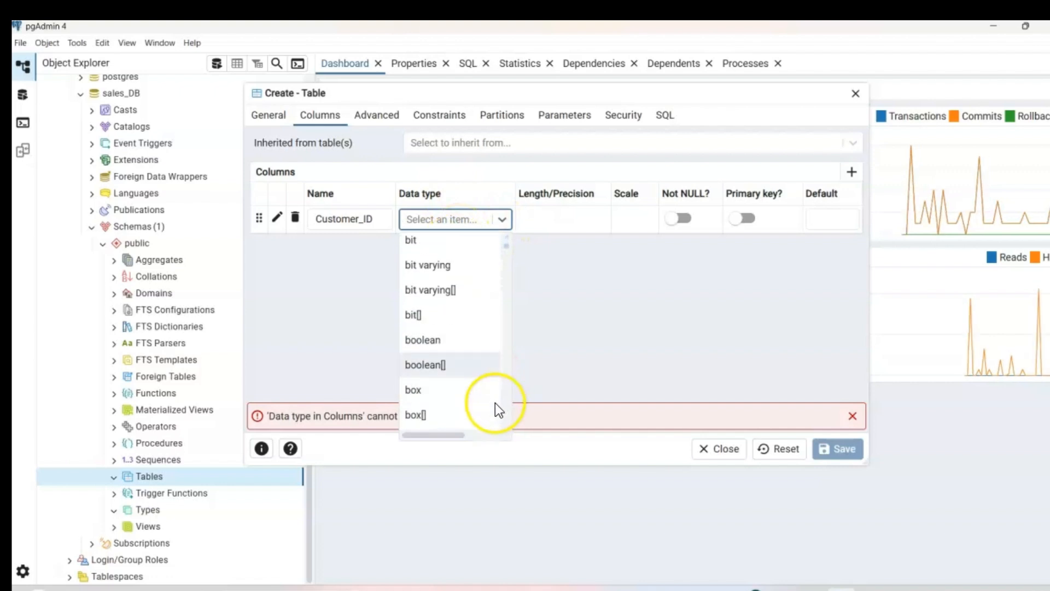
scroll("down", 3)
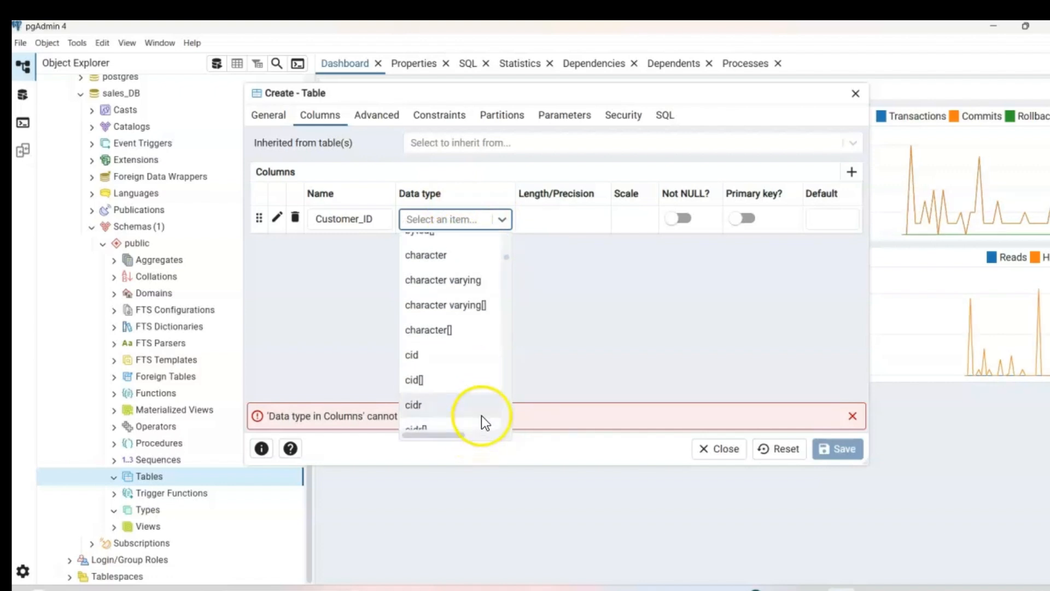
type("n")
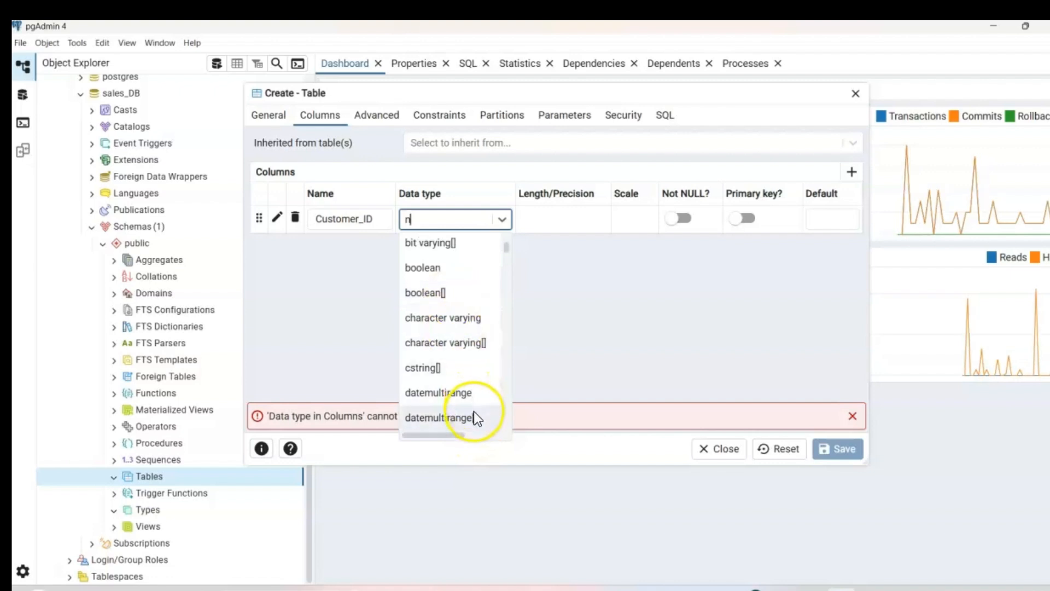
type("u")
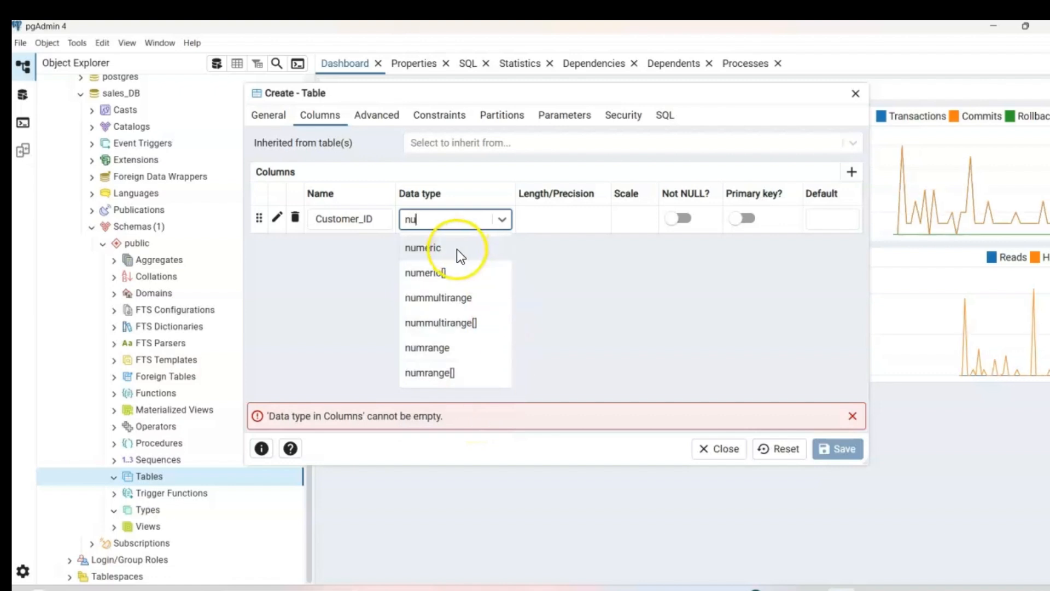
left_click(422, 247)
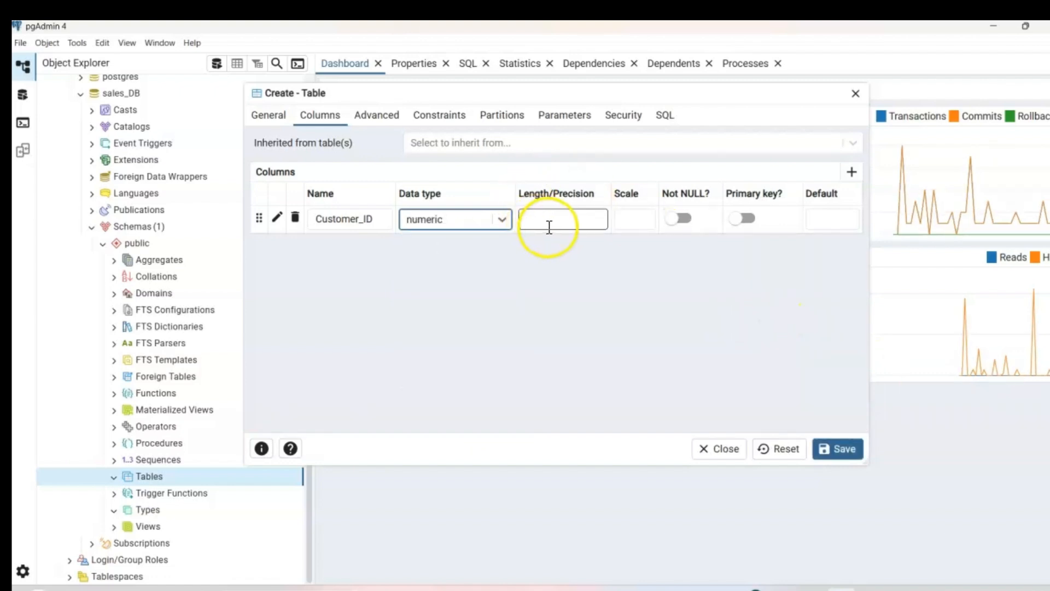
left_click(562, 219)
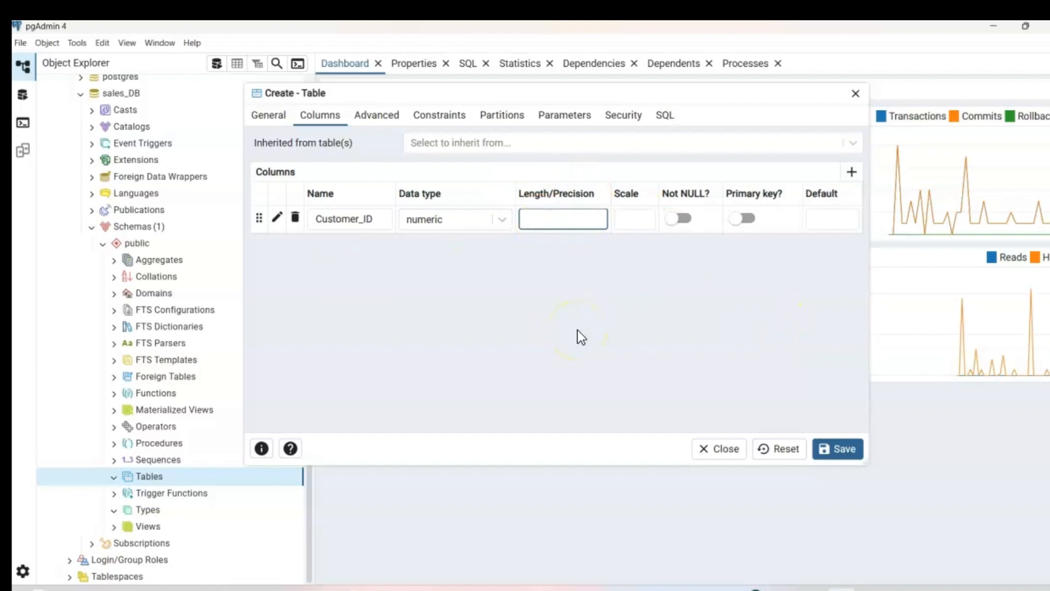
type("5")
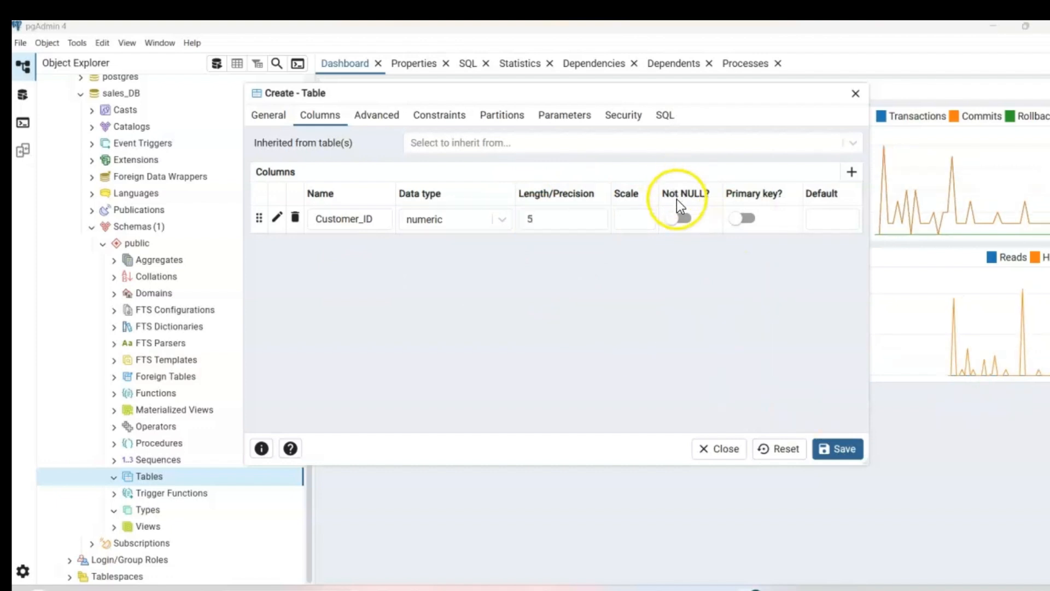
left_click(681, 219)
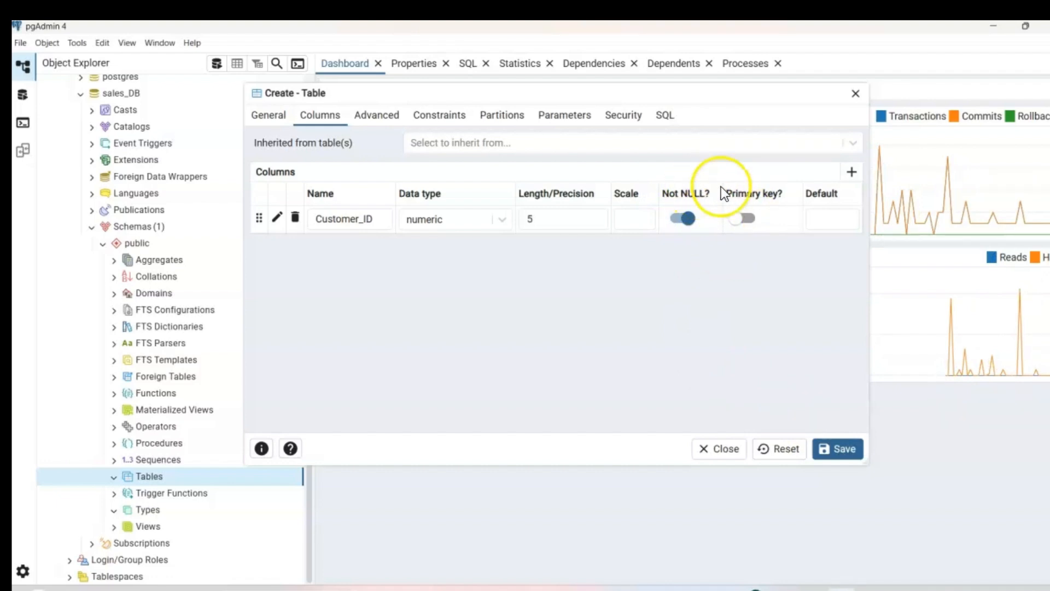
left_click(746, 218)
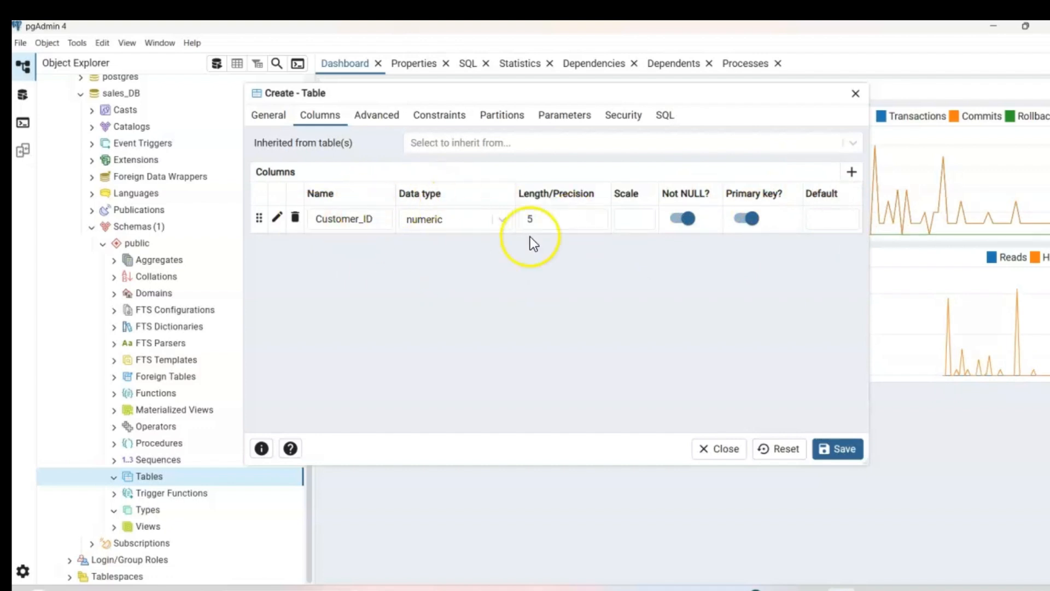
mouse_move(374, 281)
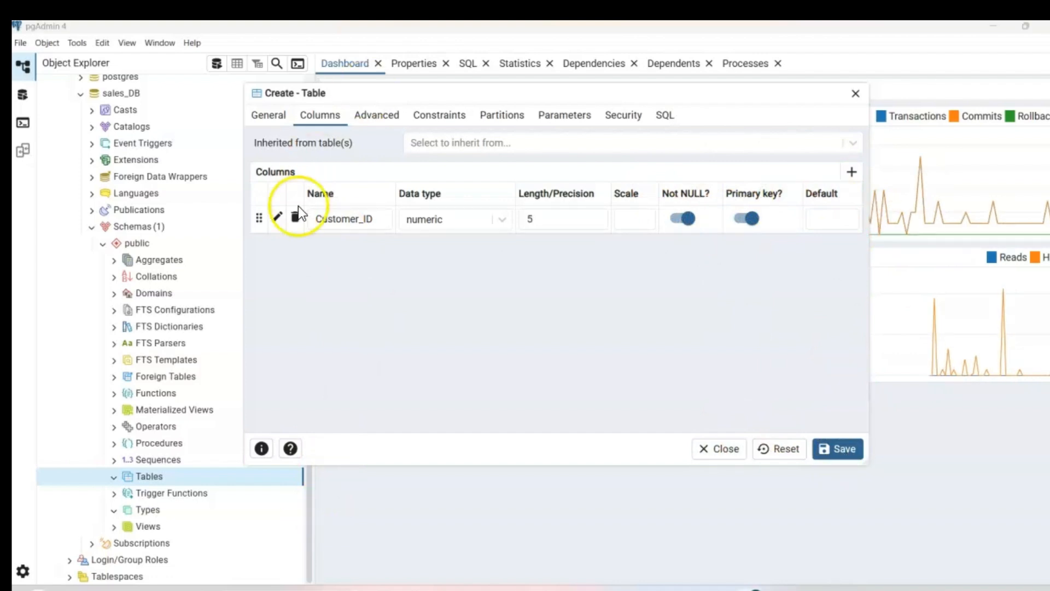
Add a Customer_Name column of type text and save the table to sales_DB
left_click(852, 172)
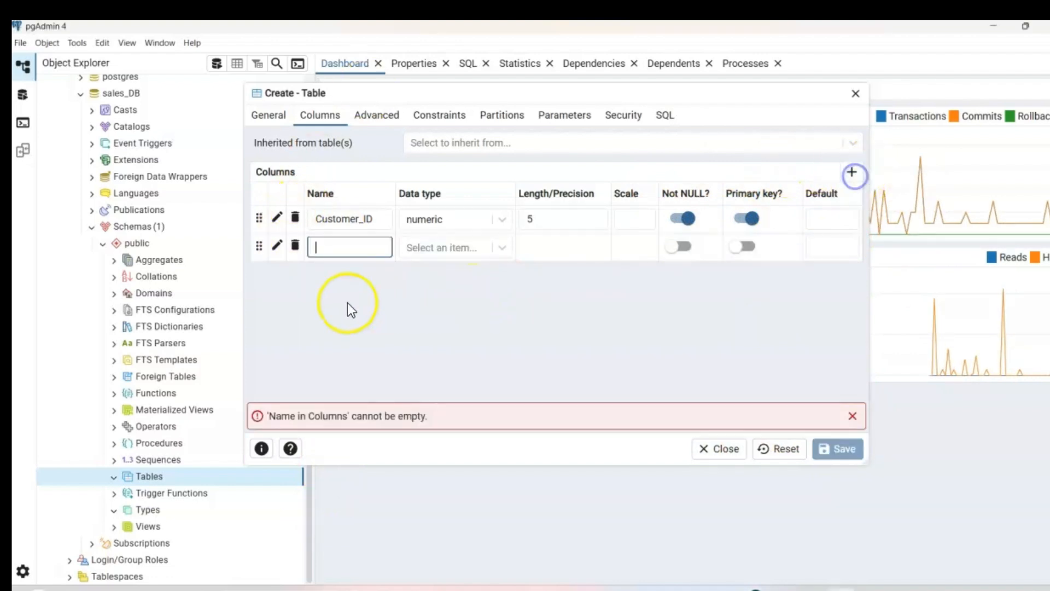
type("Customer_Name")
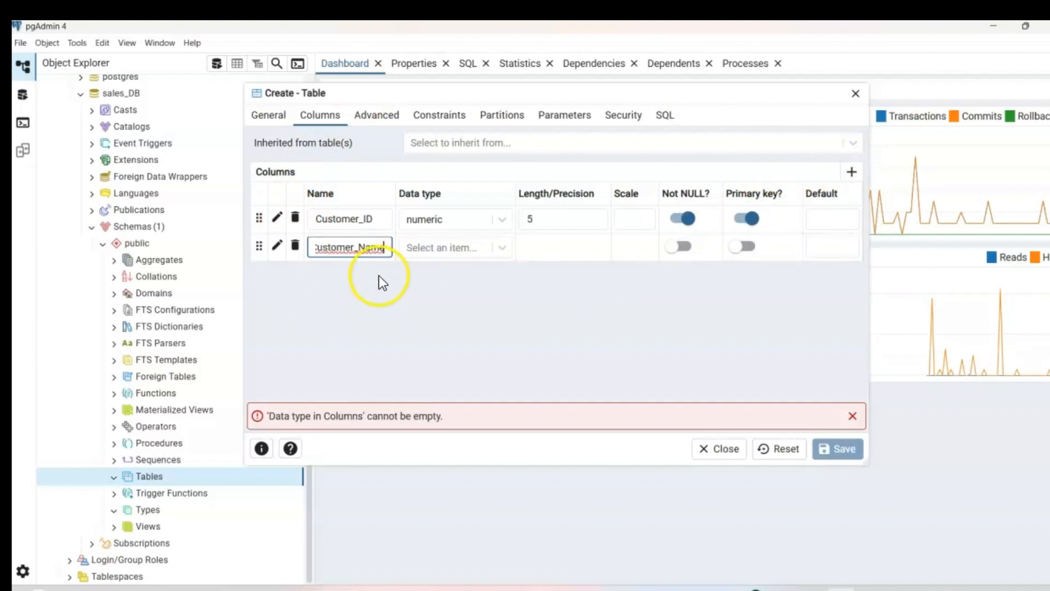
left_click(452, 247)
type("text")
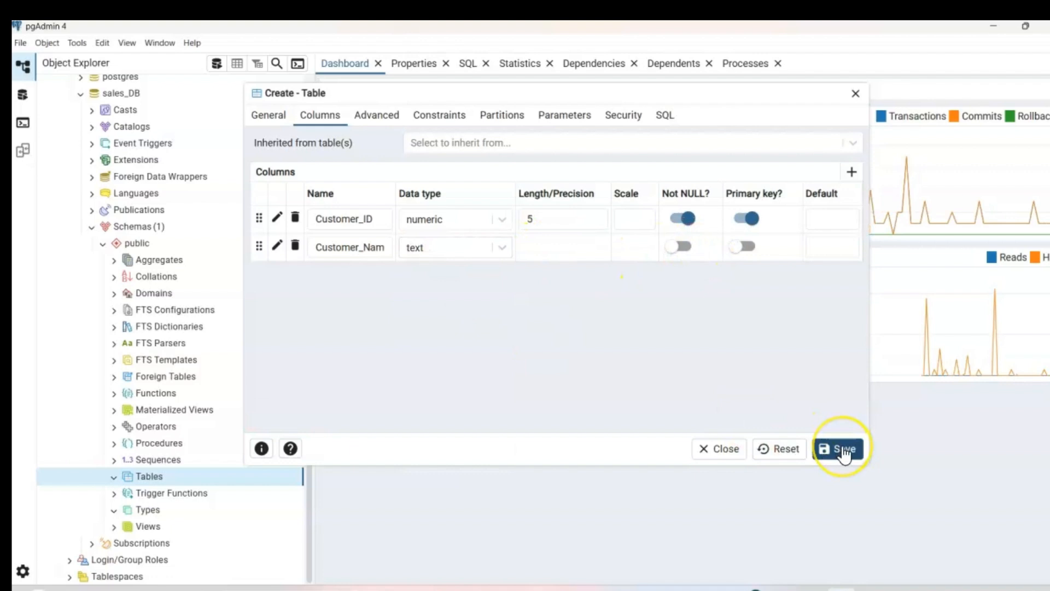
left_click(841, 449)
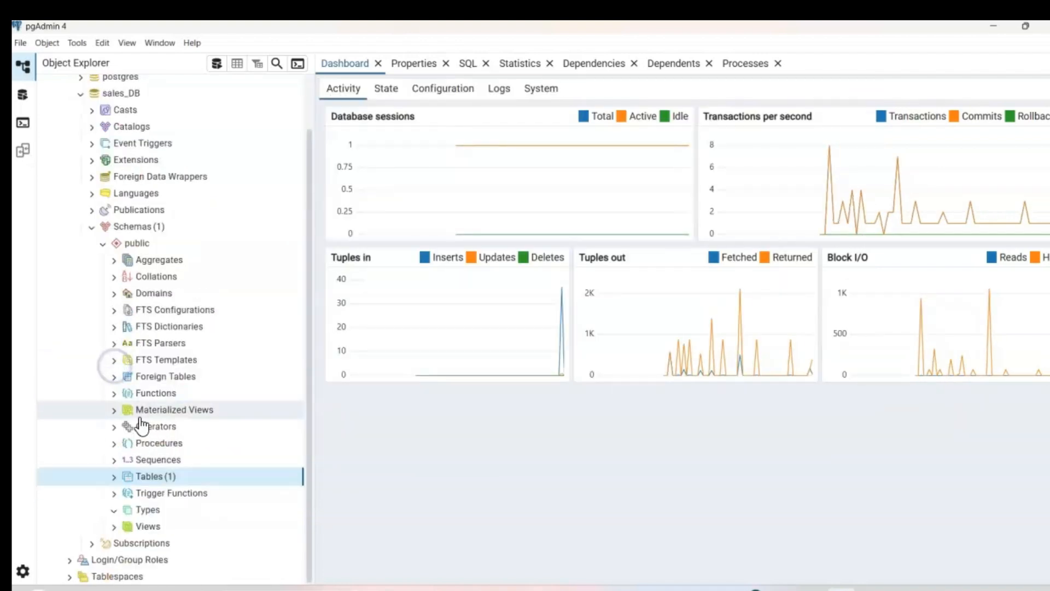
Expand Tables and the Customer_ID table to show its Customer_ID and Customer_Name columns
left_click(114, 475)
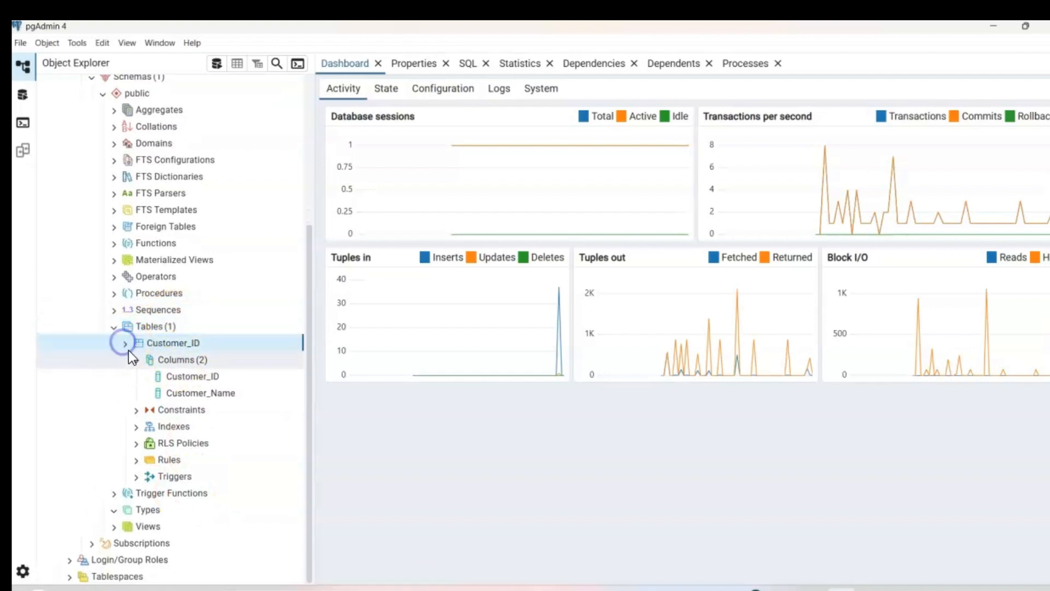
left_click(124, 342)
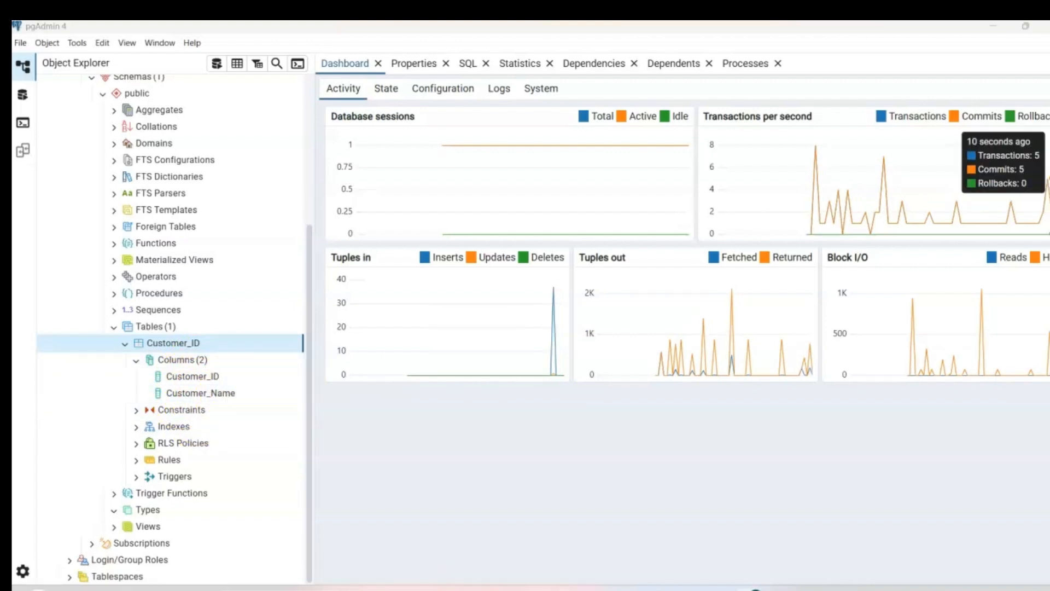
left_click(193, 375)
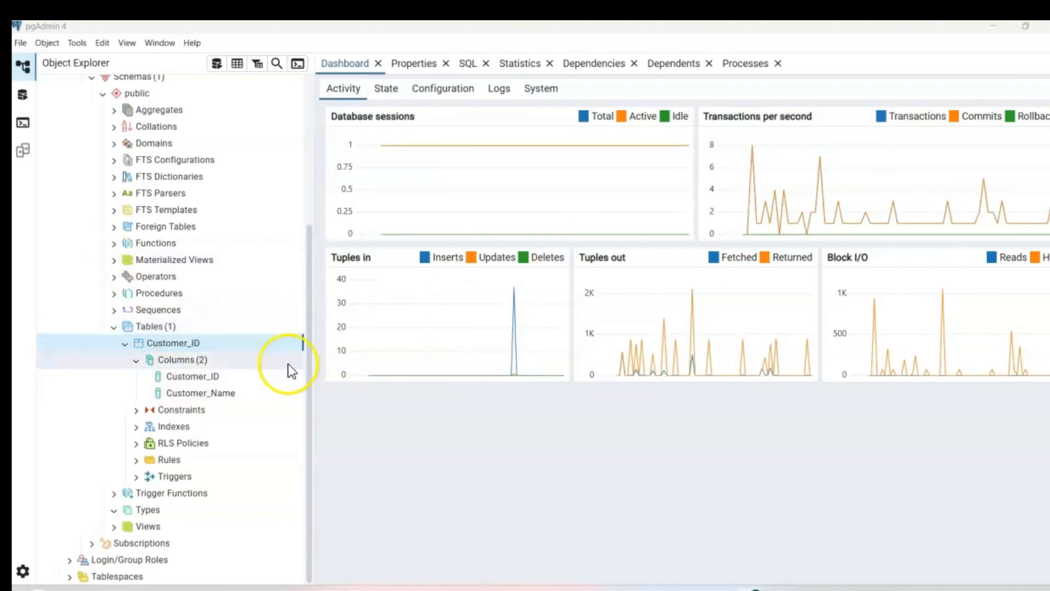
left_click(173, 343)
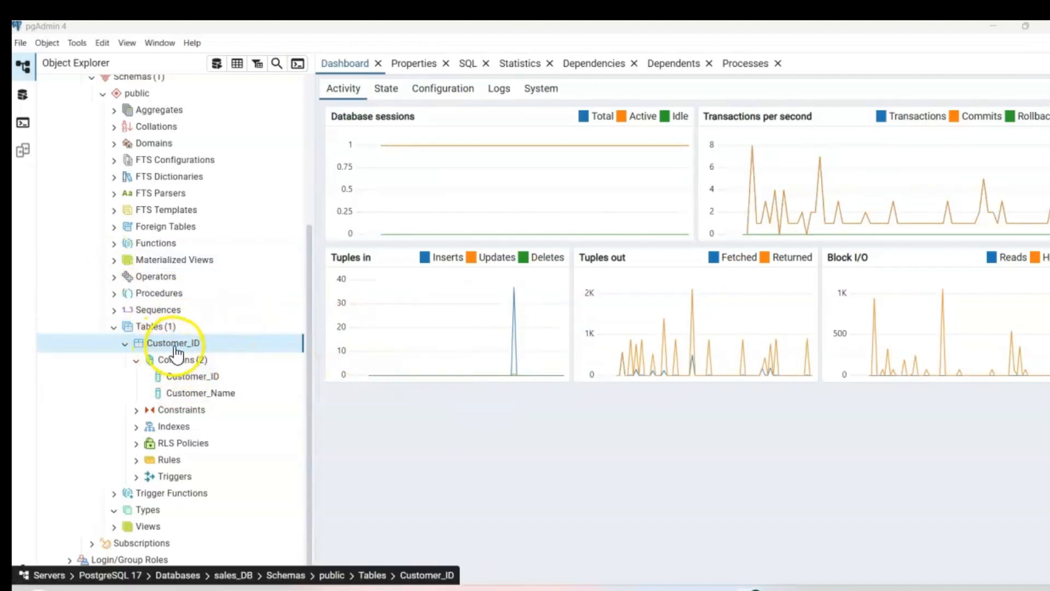
View all rows of the Customer_ID table in the Query Tool, showing both empty columns
right_click(173, 342)
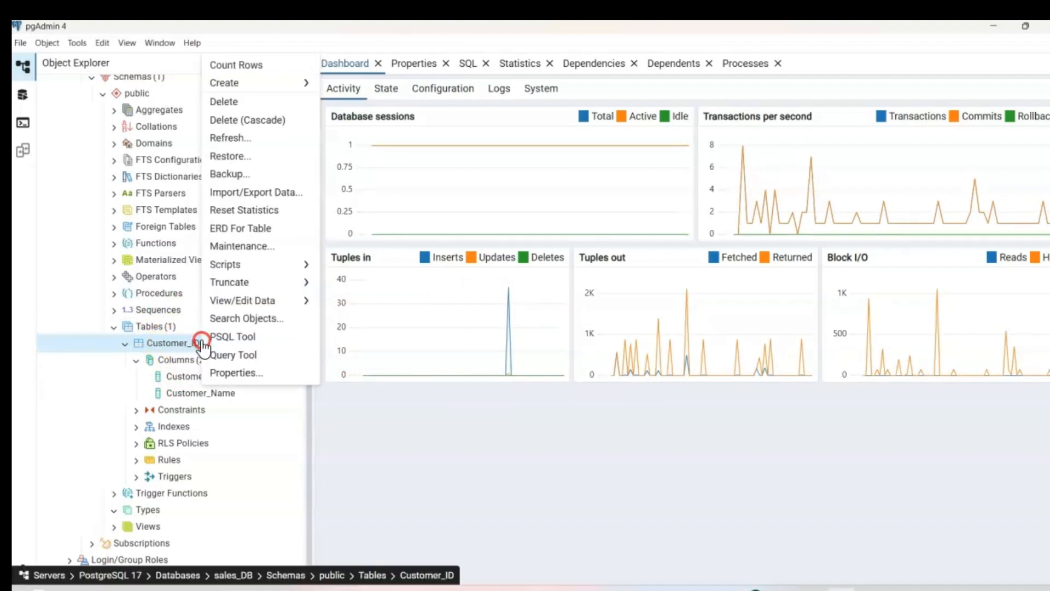
mouse_move(243, 300)
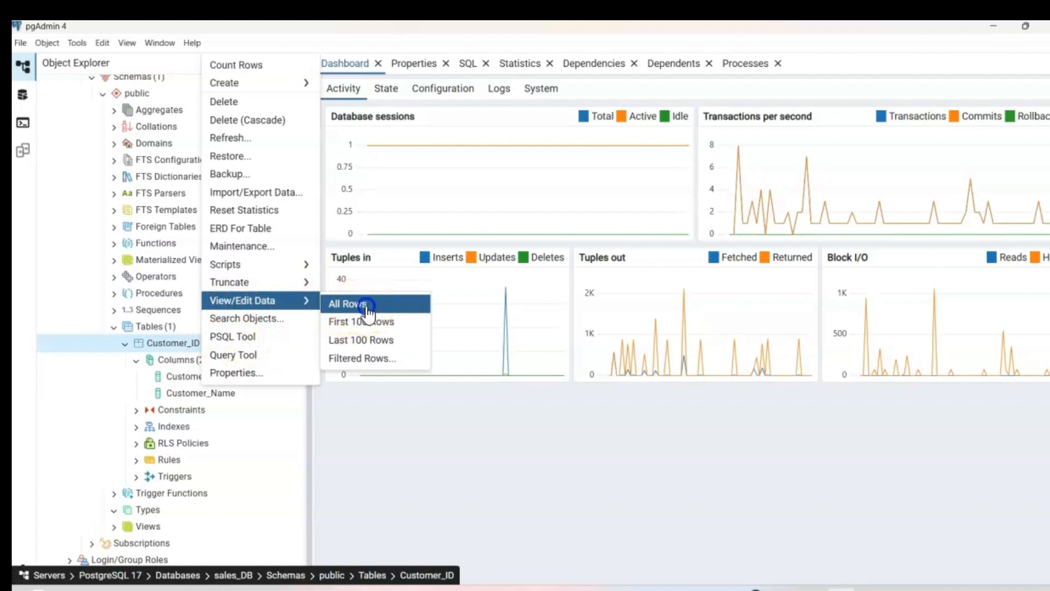
left_click(347, 303)
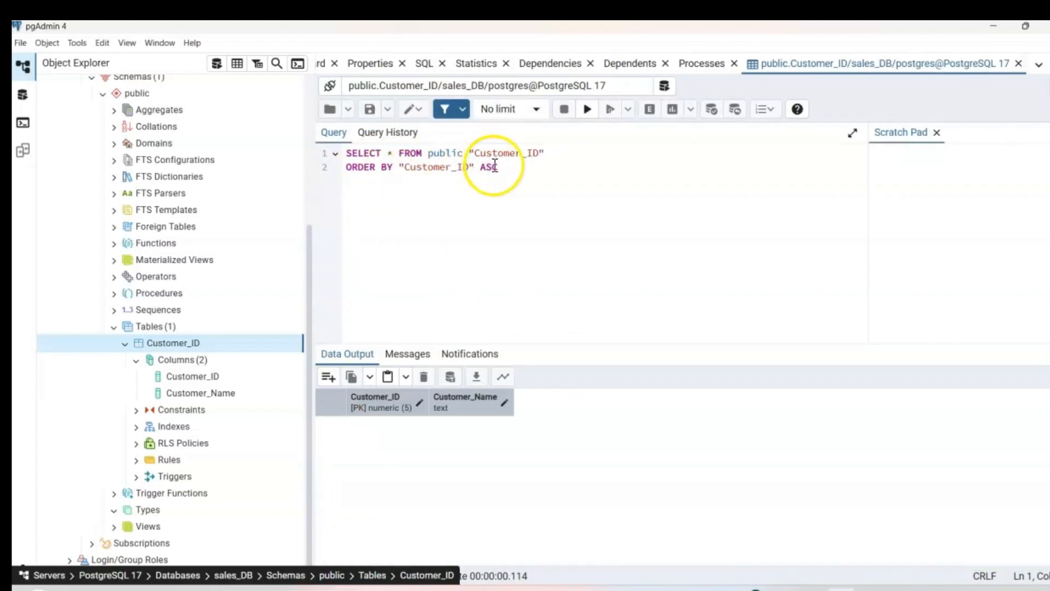
mouse_move(412, 177)
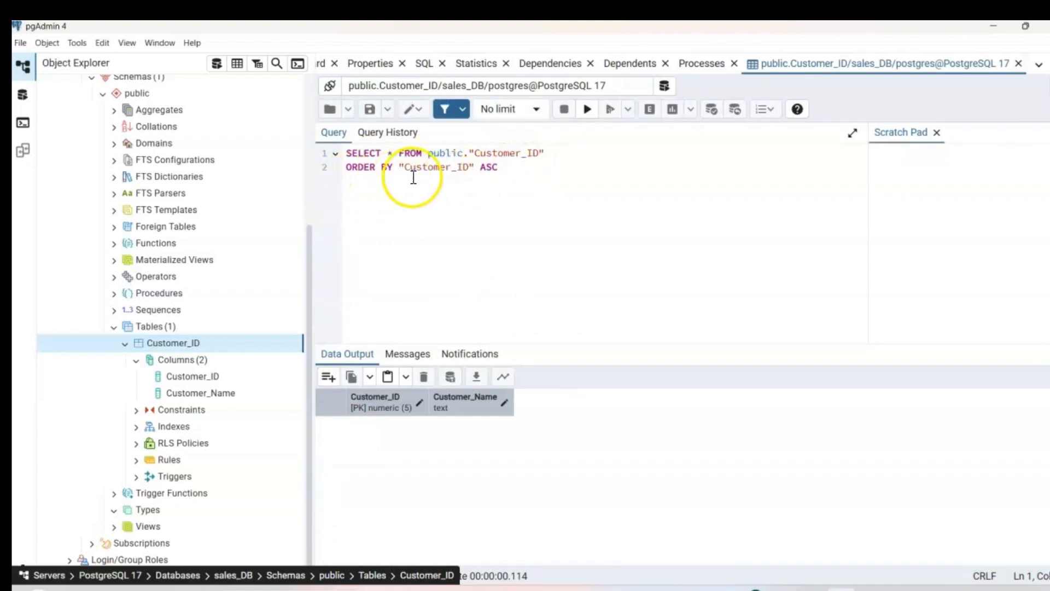
mouse_move(497, 256)
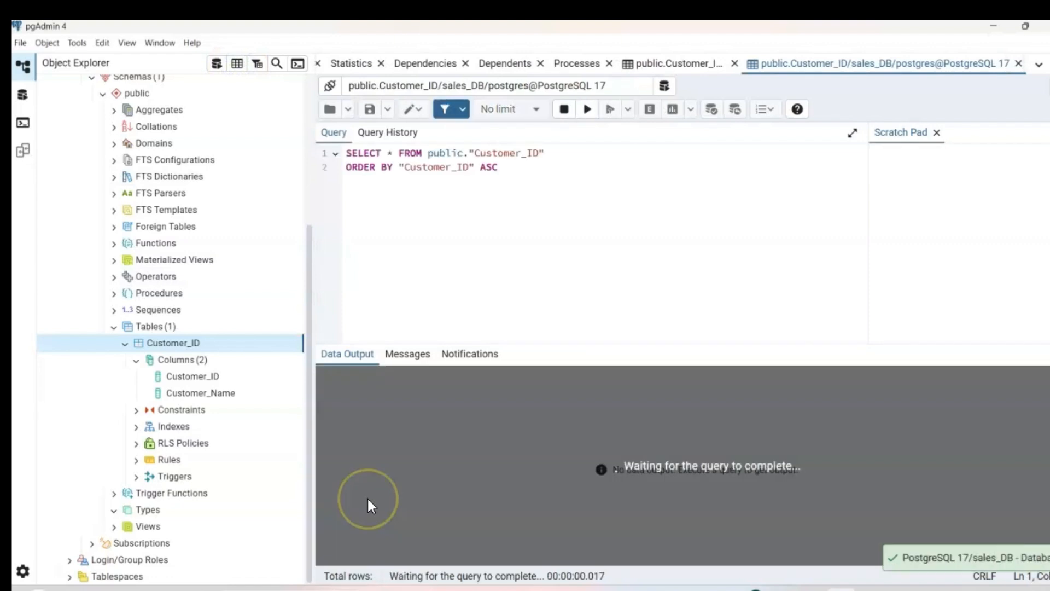
left_click(586, 108)
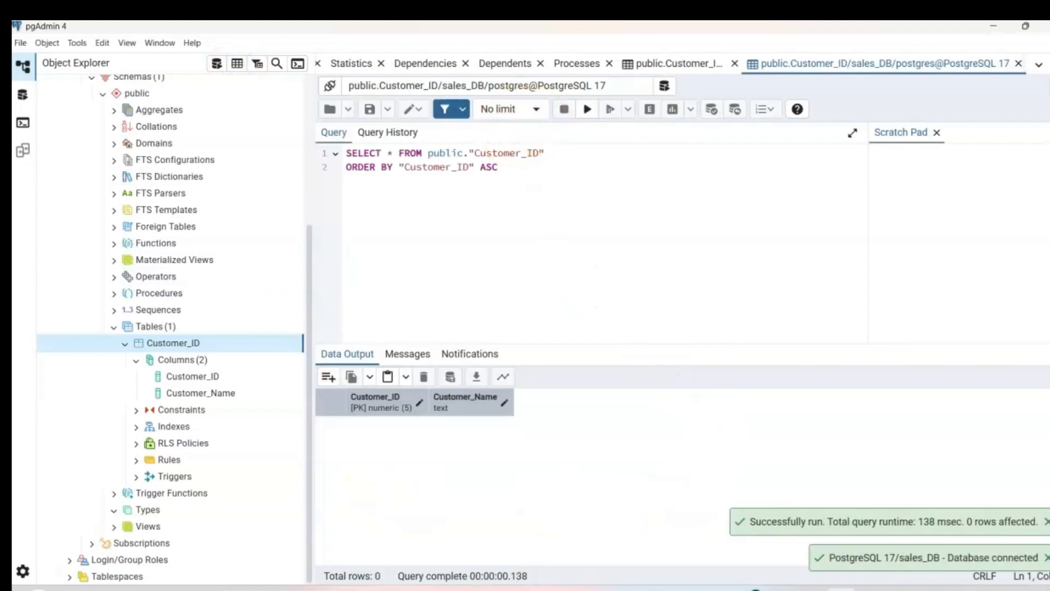